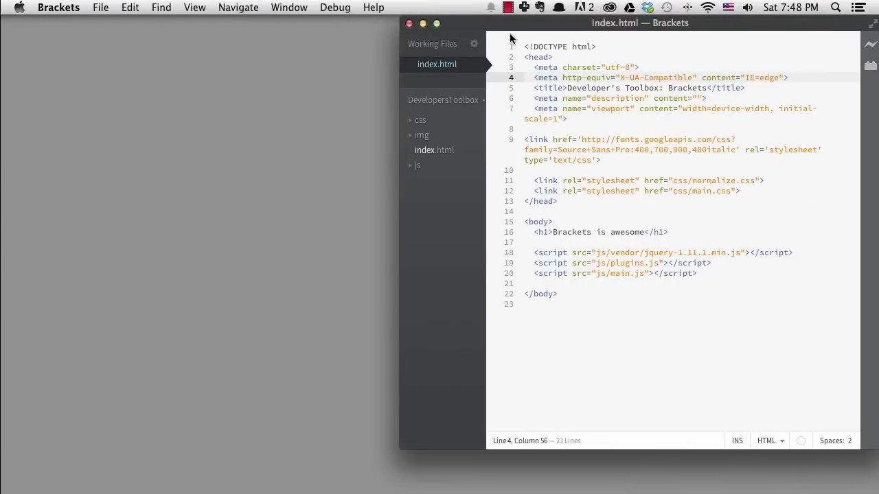
mouse_move(513, 77)
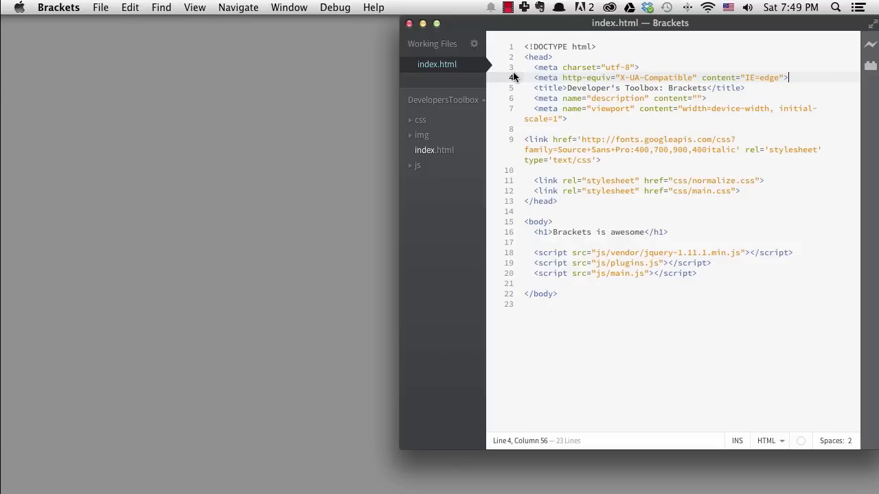
mouse_move(871, 44)
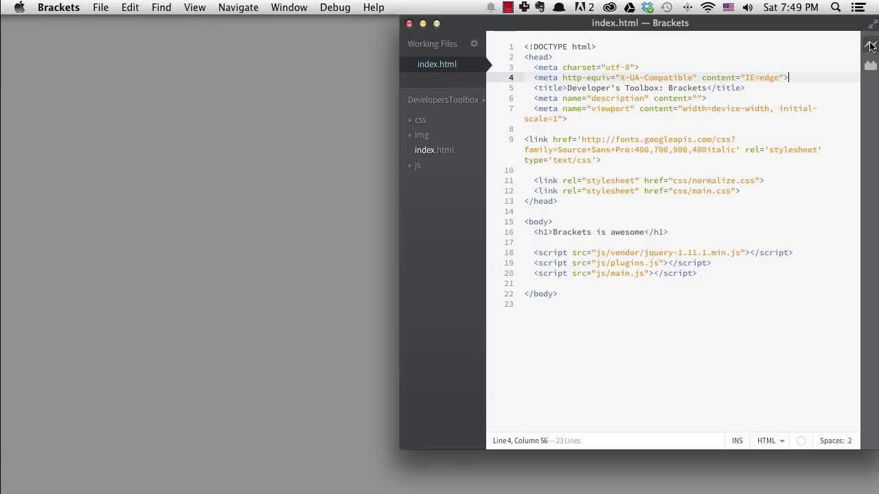
Start Live Preview and replace 'awesome' in the h1 so it reads 'Brackets is Amazing!'.
click(871, 46)
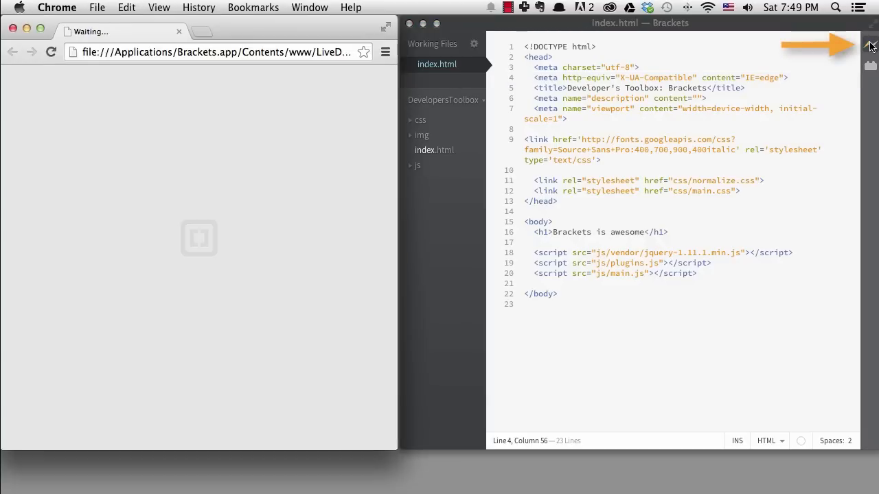
click(871, 47)
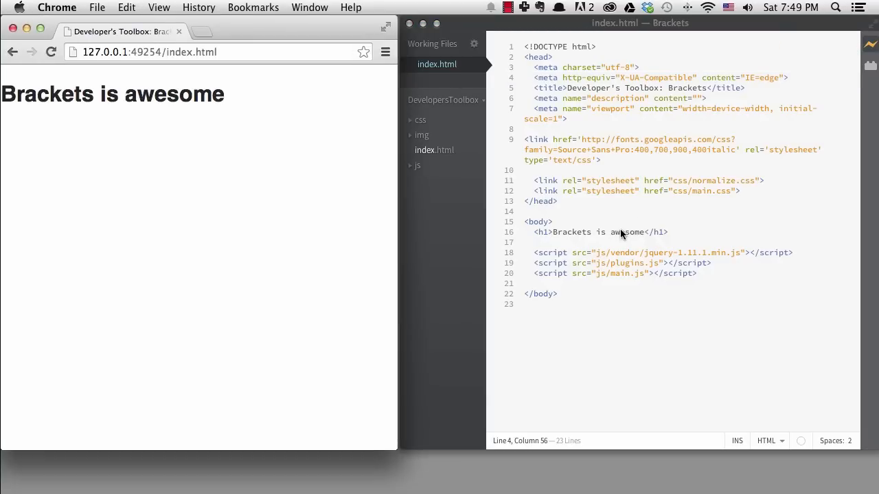
double_click(626, 232)
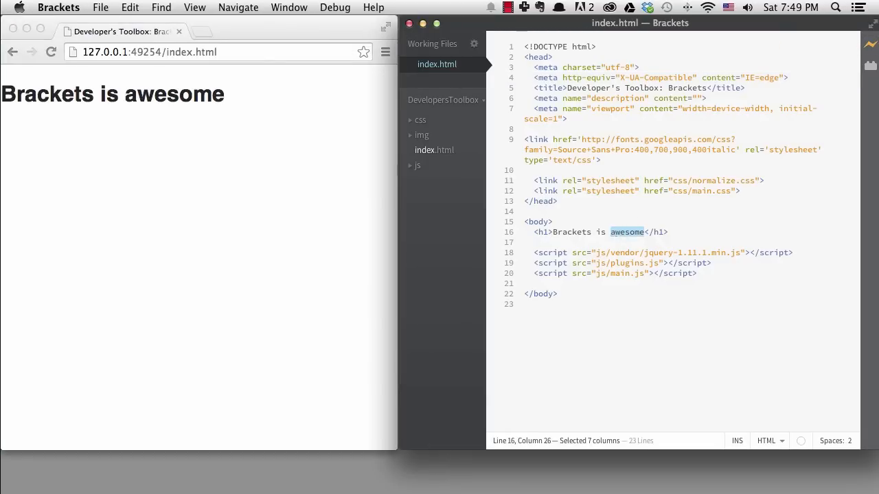
text(Amazing!)
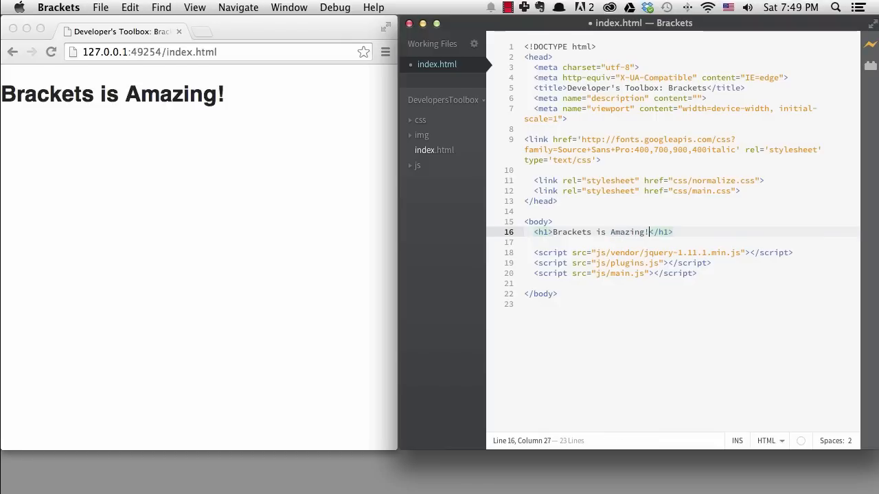
click(534, 221)
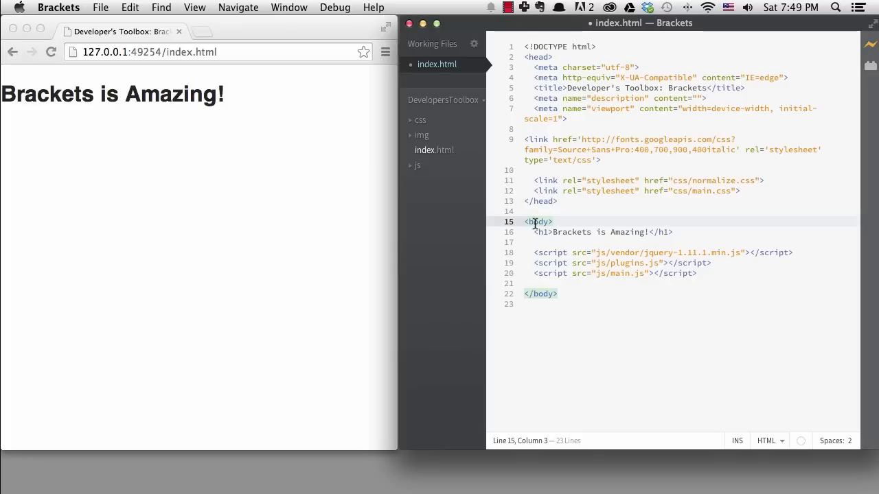
Via Quick Edit add a body rule in main.css: Source Sans Pro font, #333 background, #e5e5e5 text.
right_click(539, 221)
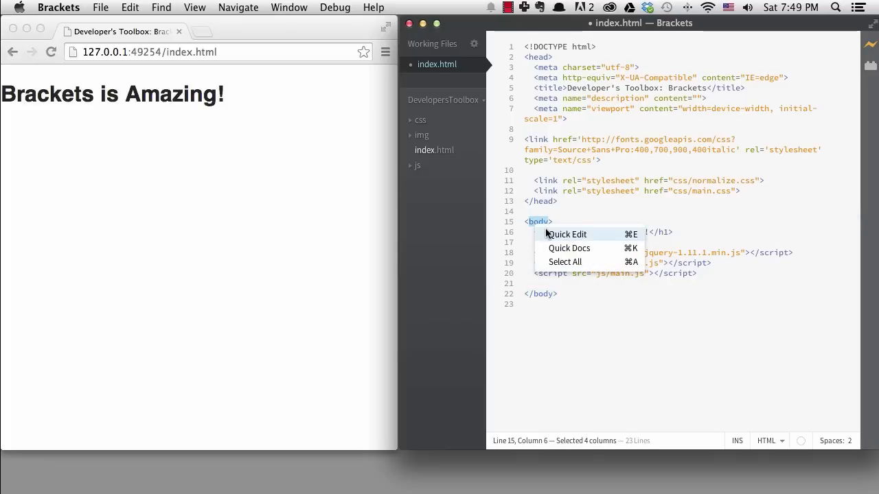
click(569, 233)
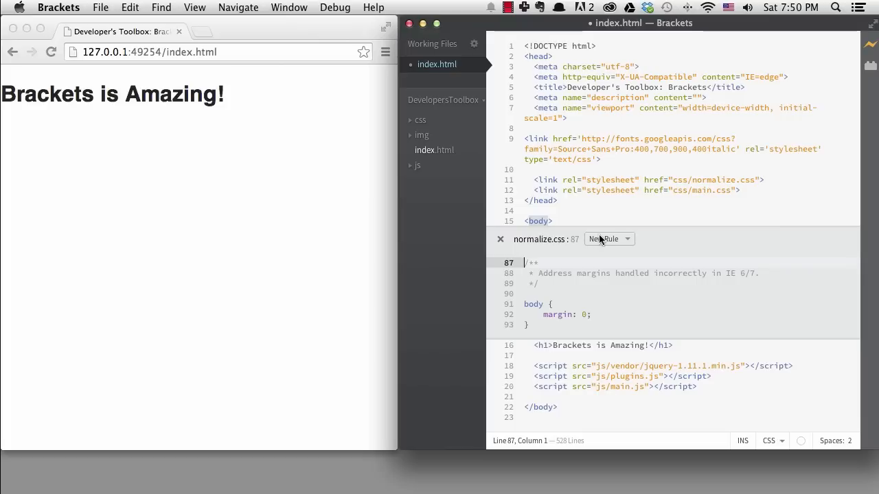
click(607, 239)
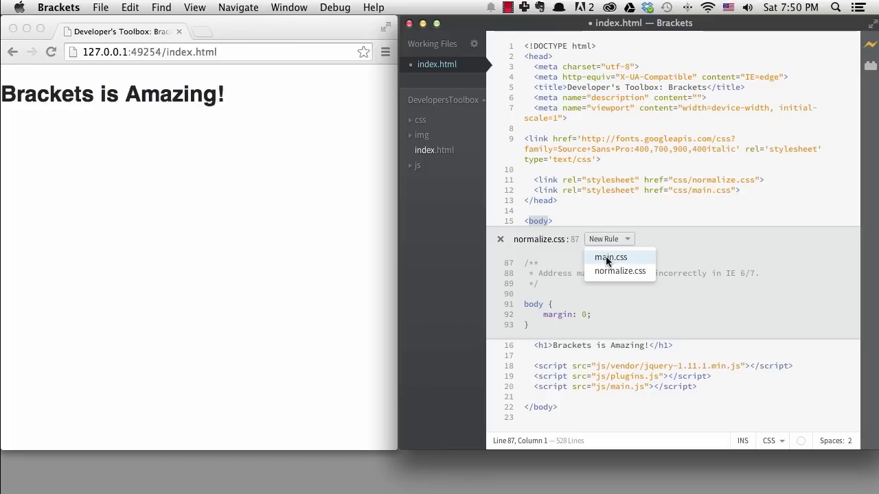
click(610, 257)
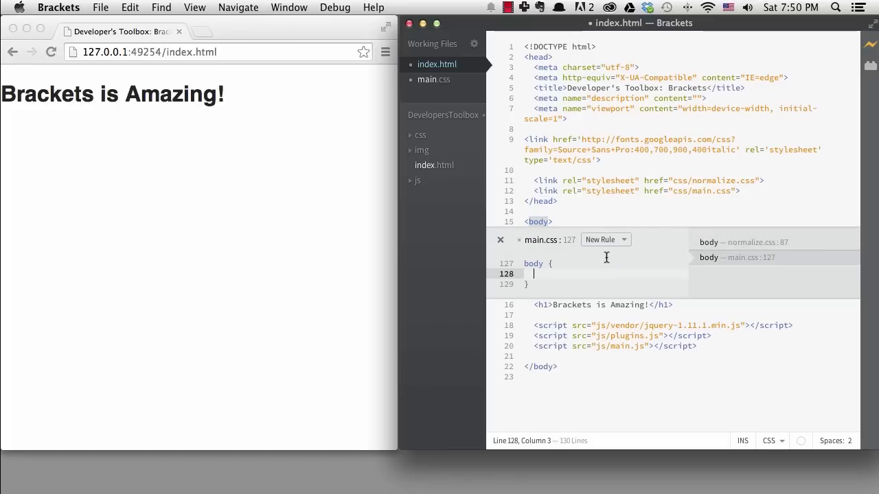
text(font-family: 'Source Sans Pro';)
text(color:)
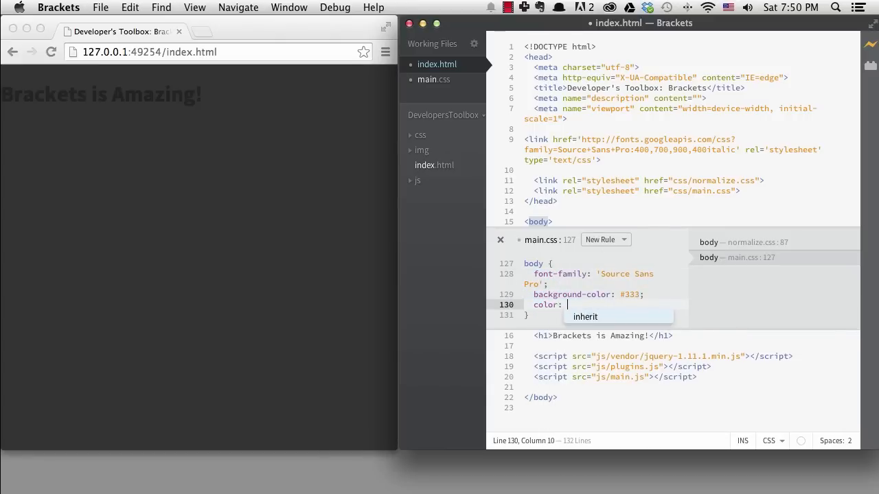
text(#e5e5e5;)
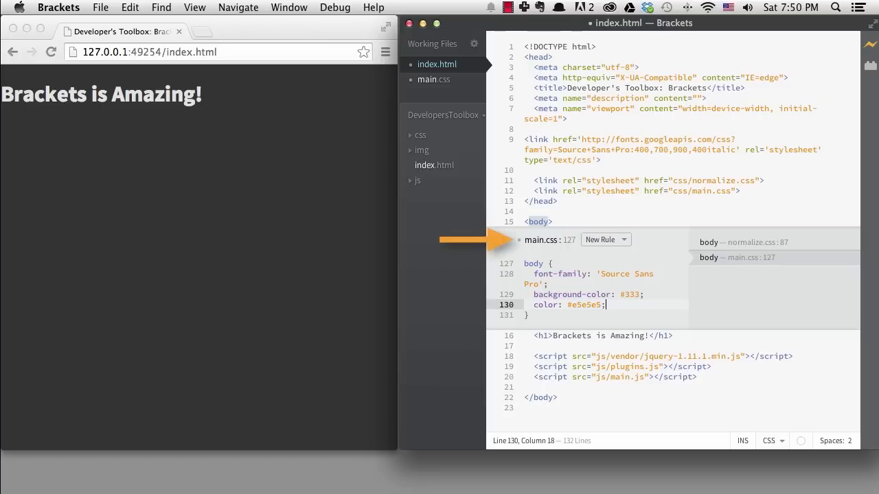
Add an h1 rule in main.css: font-size 6em, line-height .95em, centered, margin 1.2em 0 .3em.
click(615, 335)
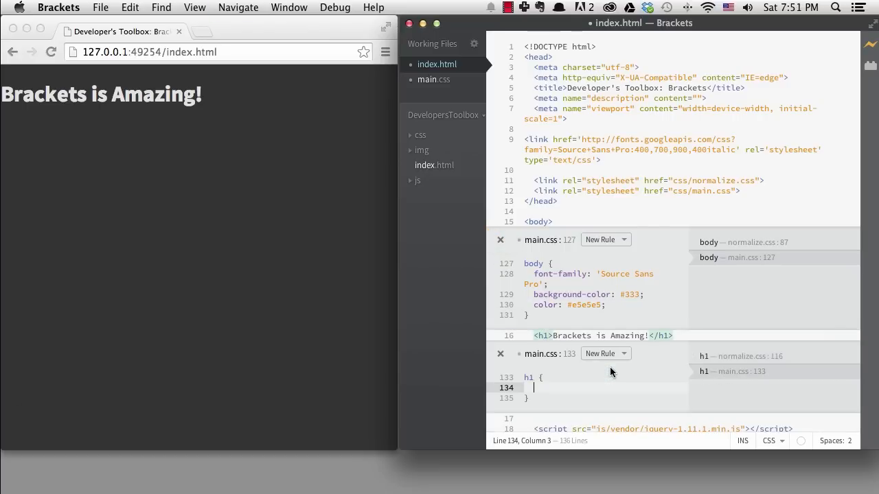
text(font-size: 6em;)
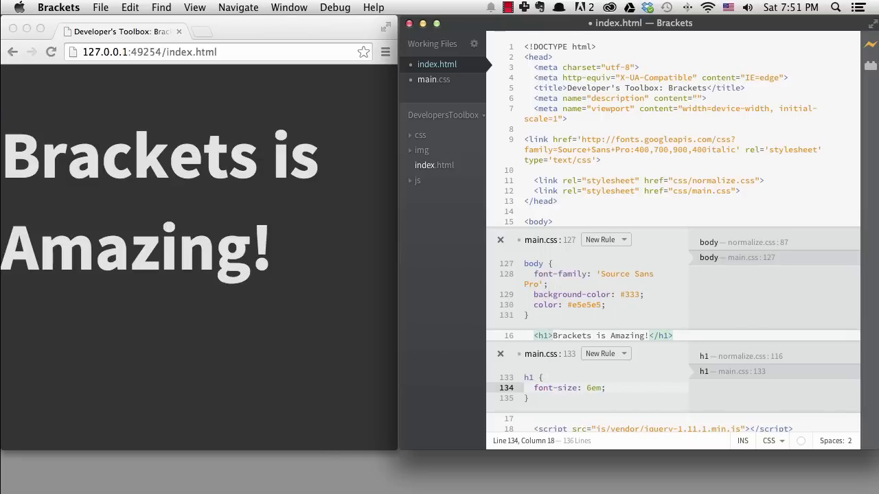
text(line-height: .95em)
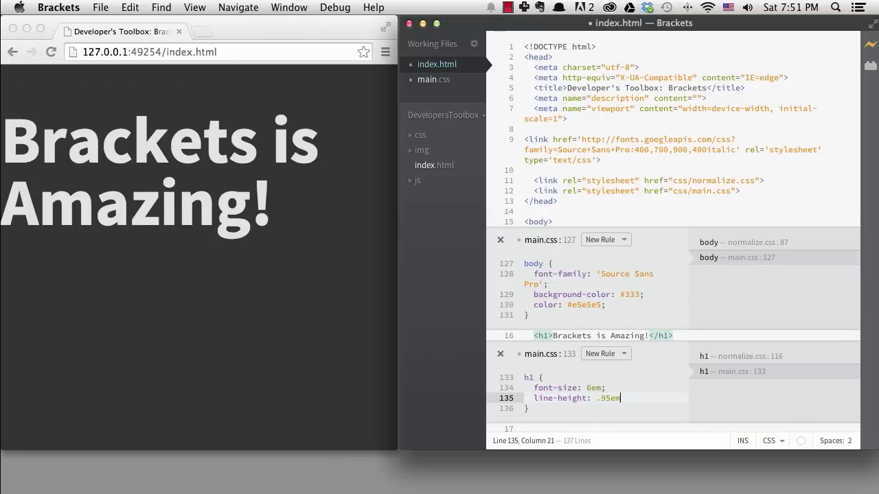
text(margin: 1.2em 0 .3)
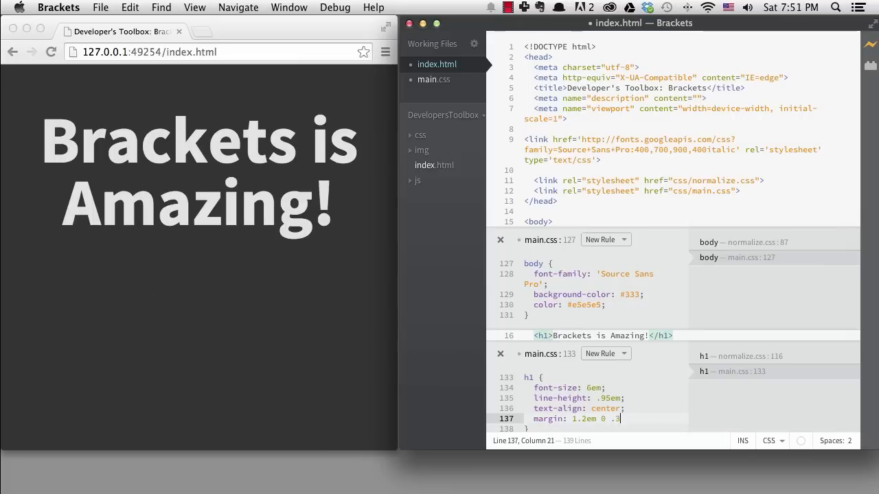
text(em;)
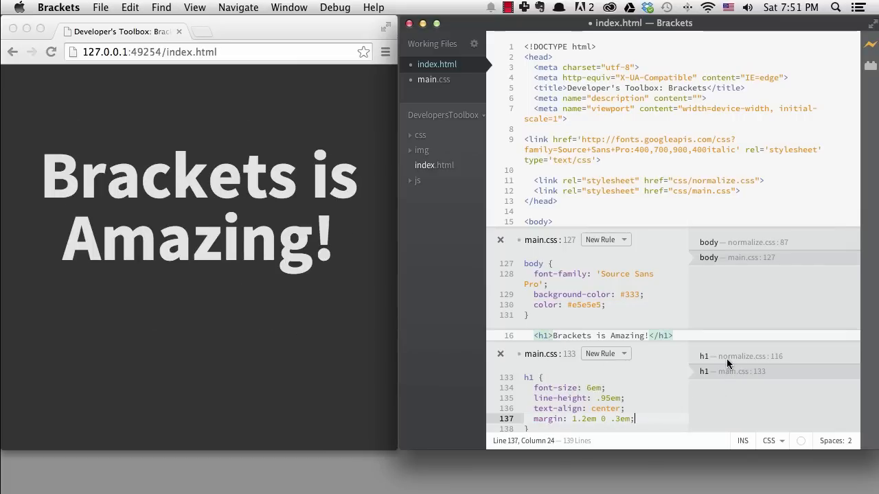
click(740, 356)
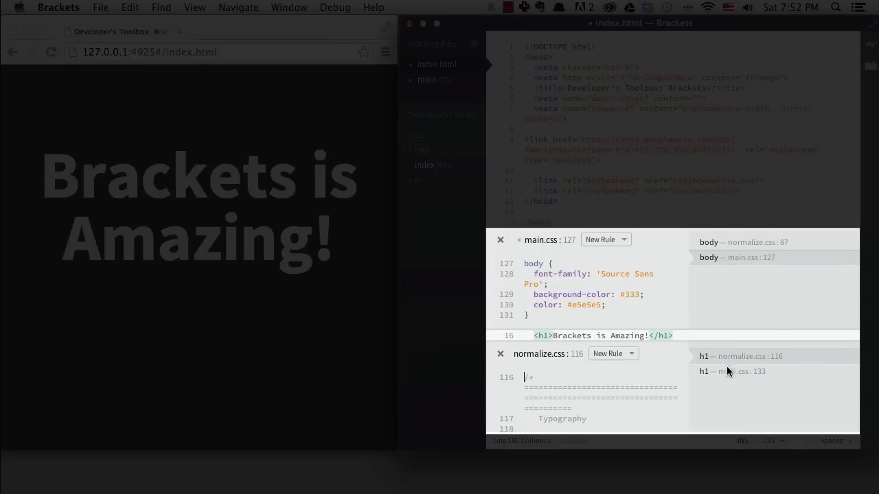
mouse_move(729, 370)
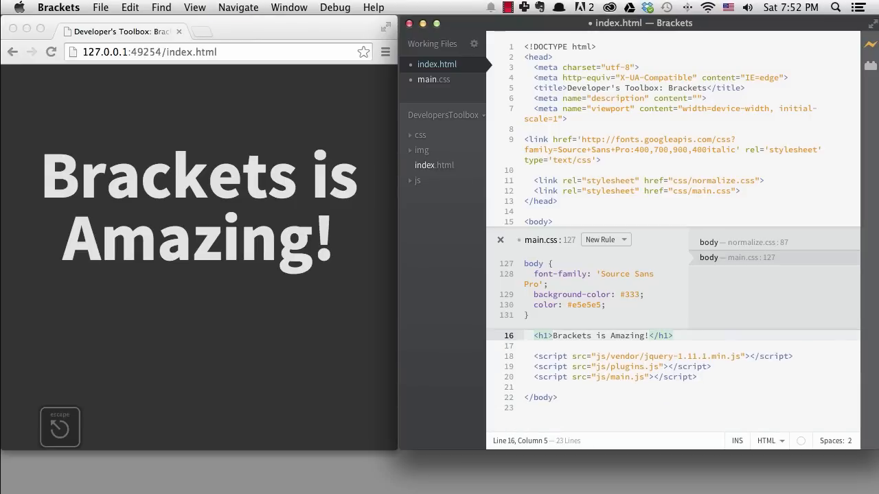
Under the h1 add <ul class="why"> listing Live Preview, Quick Edit and Smart Code Hinting.
click(500, 239)
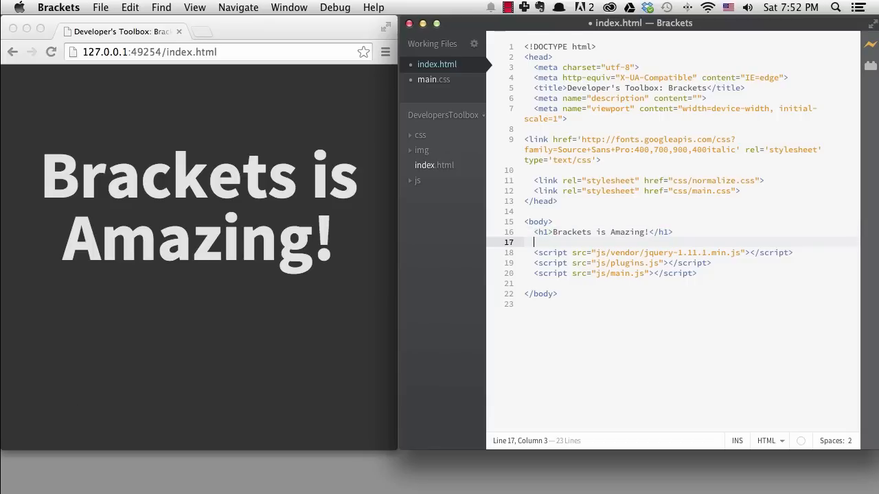
text(<ul class=")
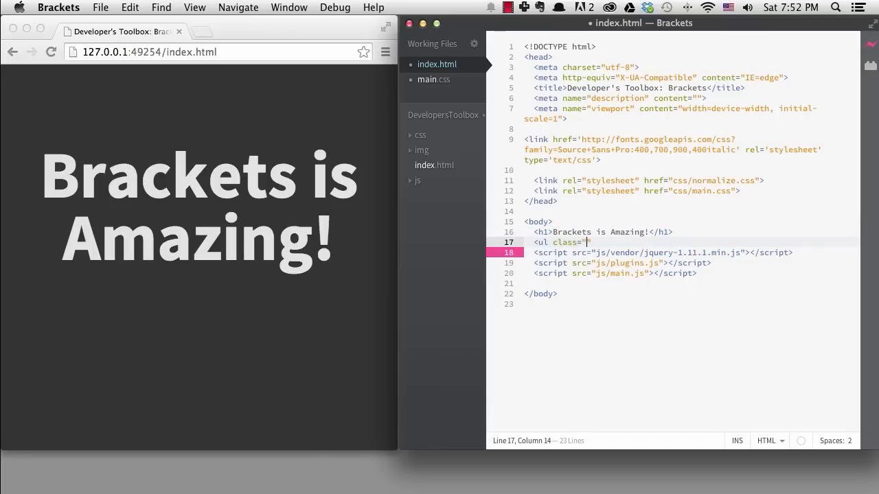
text(why"></ul>)
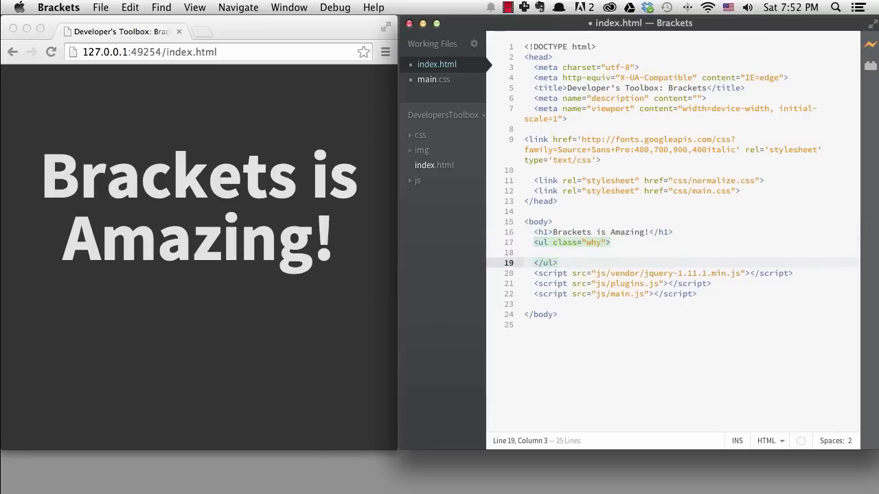
text(<li>Live Prev</li>)
text(<li>Smart Cod</li>)
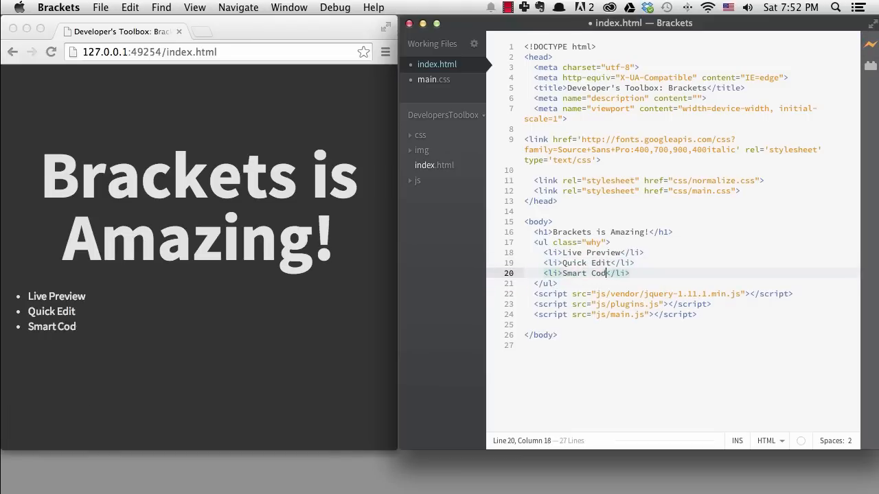
text(e Hinting)
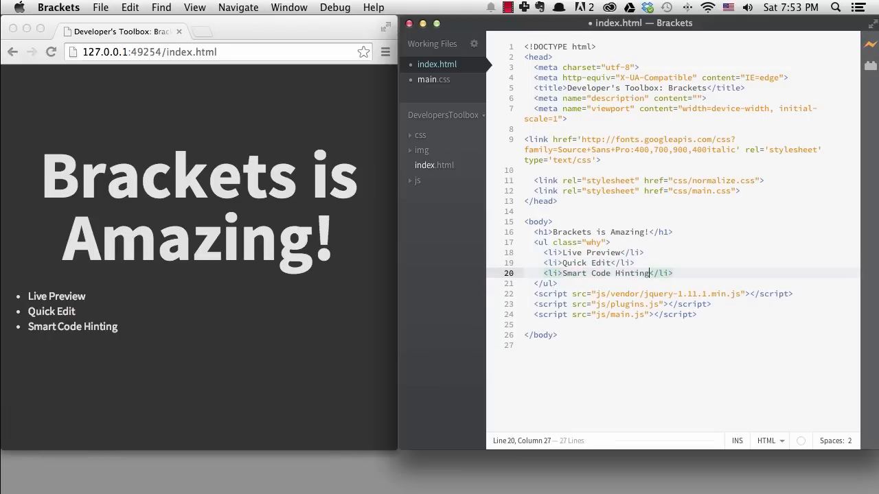
click(588, 242)
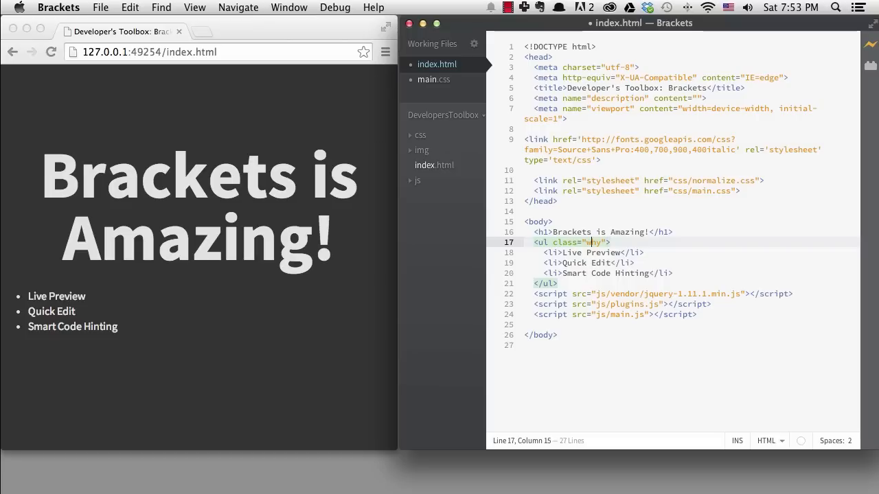
key(cmd+e)
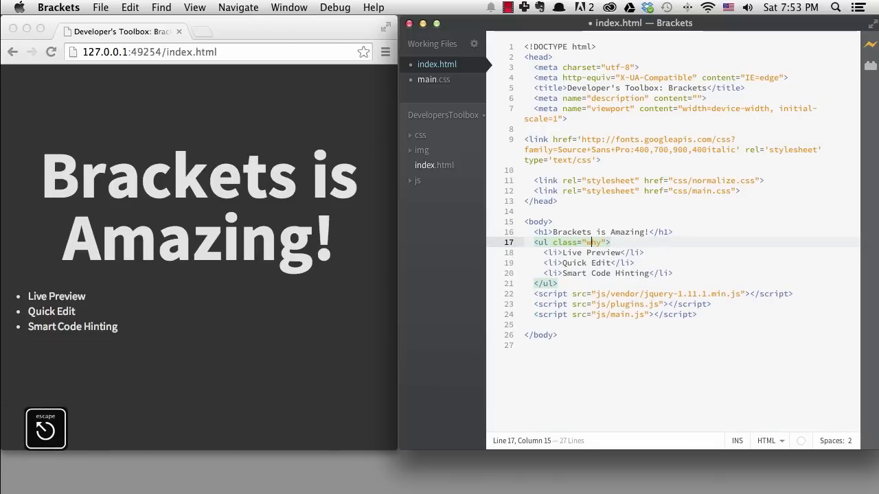
Create a .why rule in main.css with margin, 15px padding, 1.2em font, #ccc background and #444 text.
key(cmd+e)
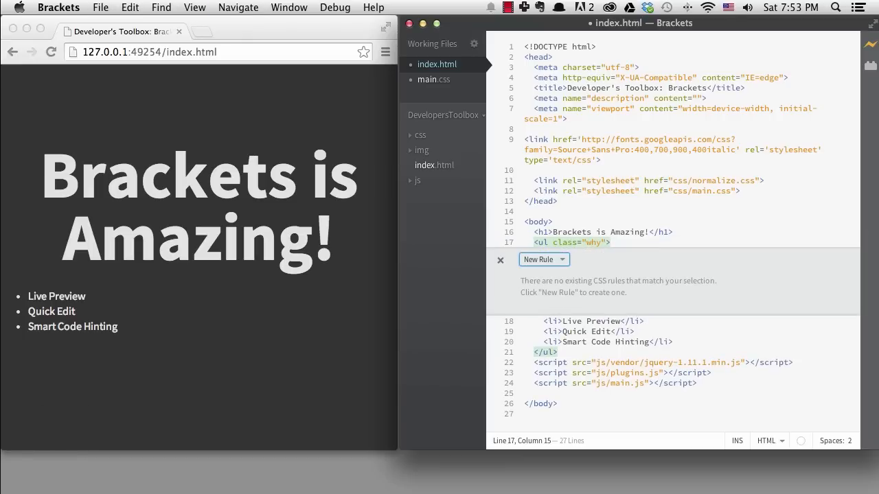
click(563, 260)
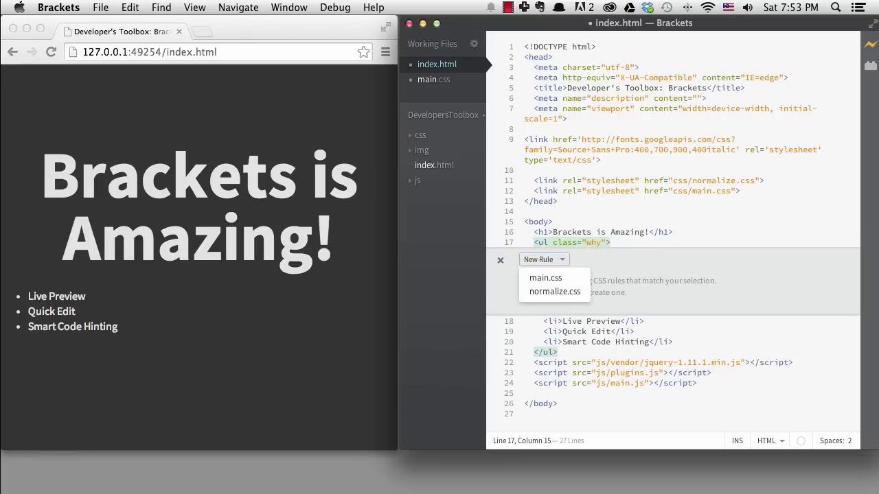
click(545, 277)
text(margin:)
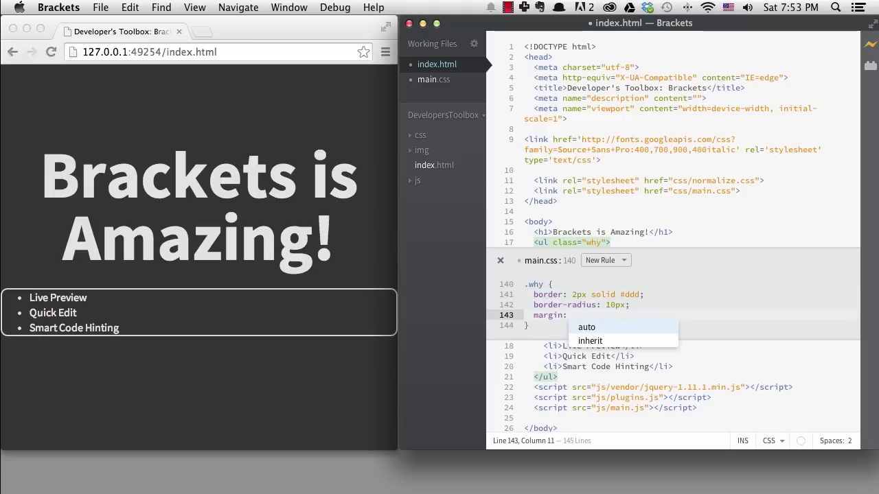
text(5px 150px;)
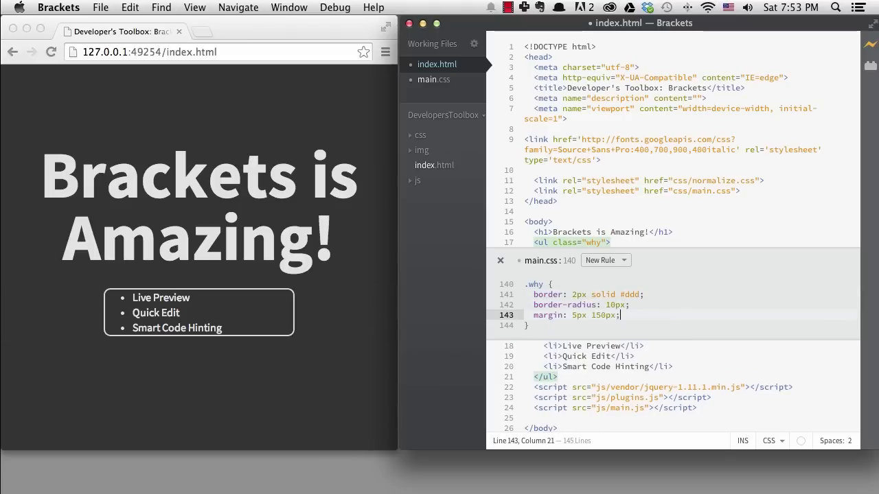
text(padding: 15px)
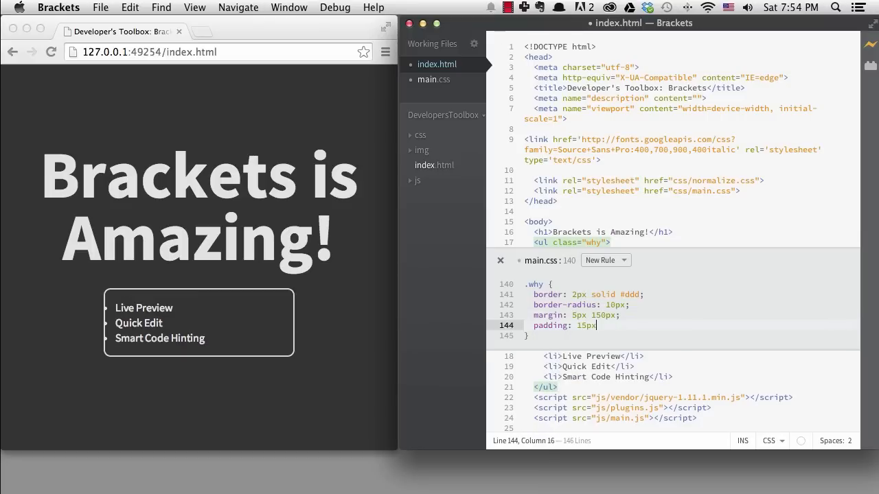
text(0 15px 40px;)
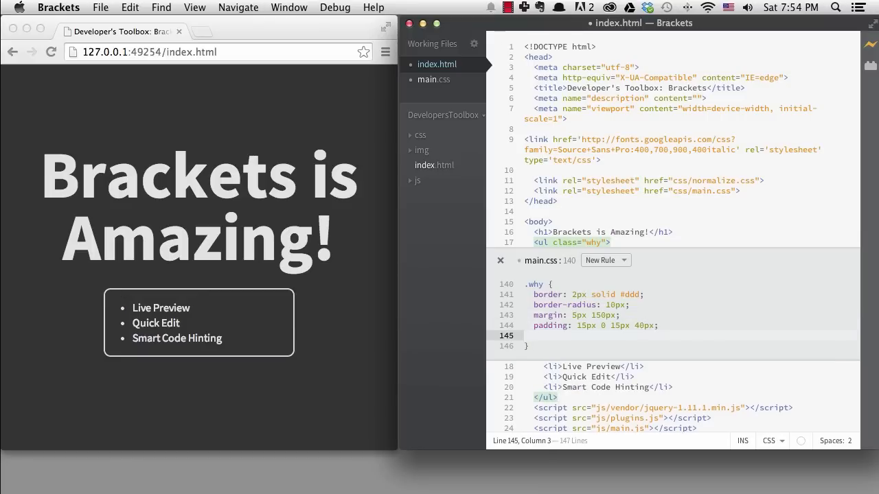
text(background-color: #ccc;)
text(color: #444)
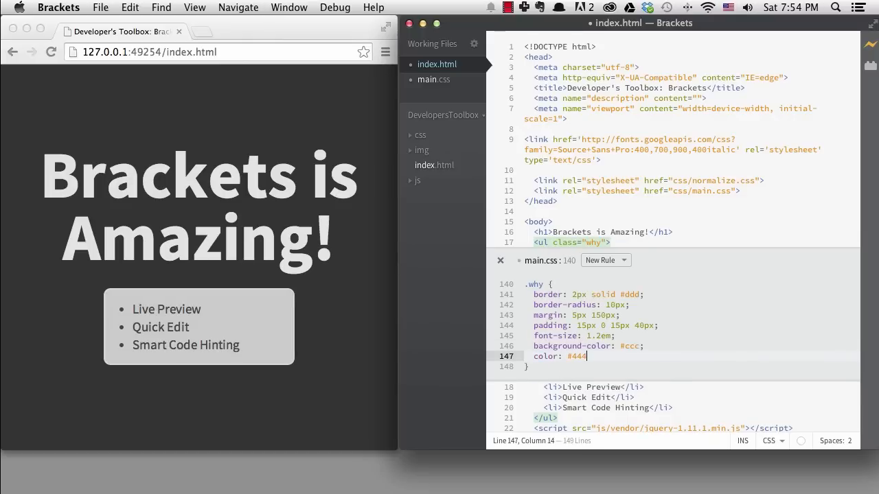
Close the inline editor, preview 128px-Brackets_Icon.png in the img folder, return to index.html.
click(500, 261)
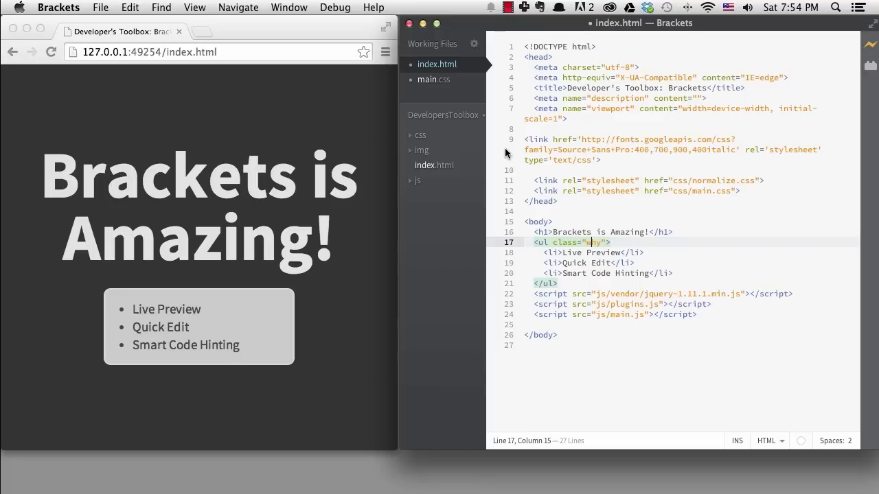
mouse_move(442, 148)
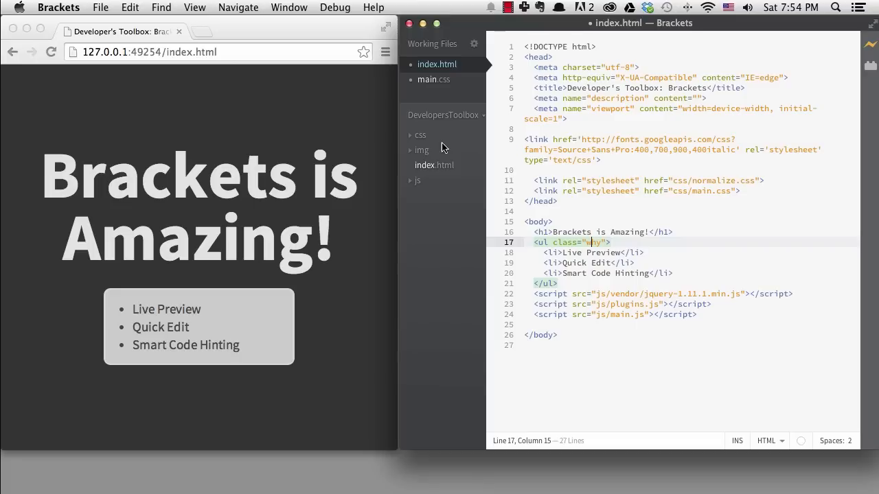
click(420, 149)
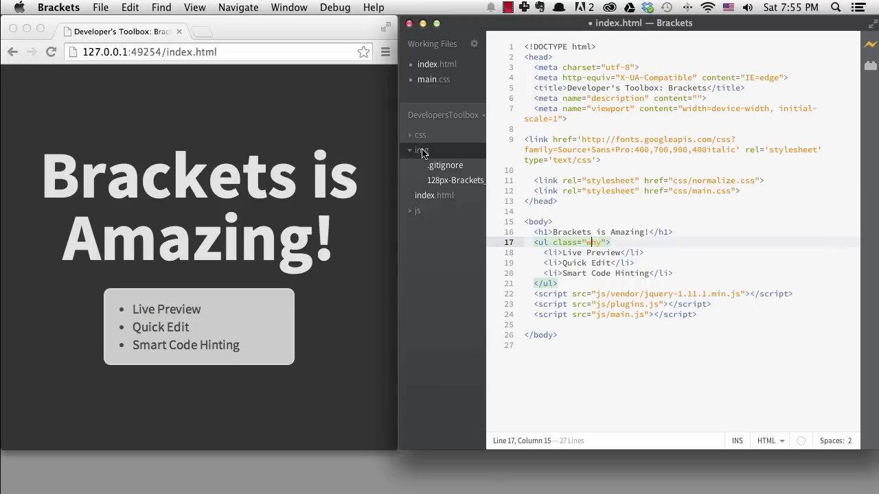
click(453, 180)
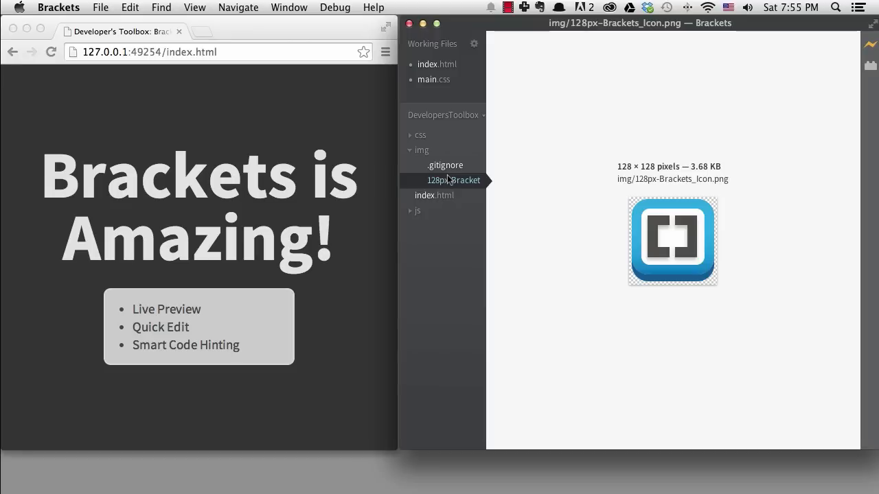
click(436, 65)
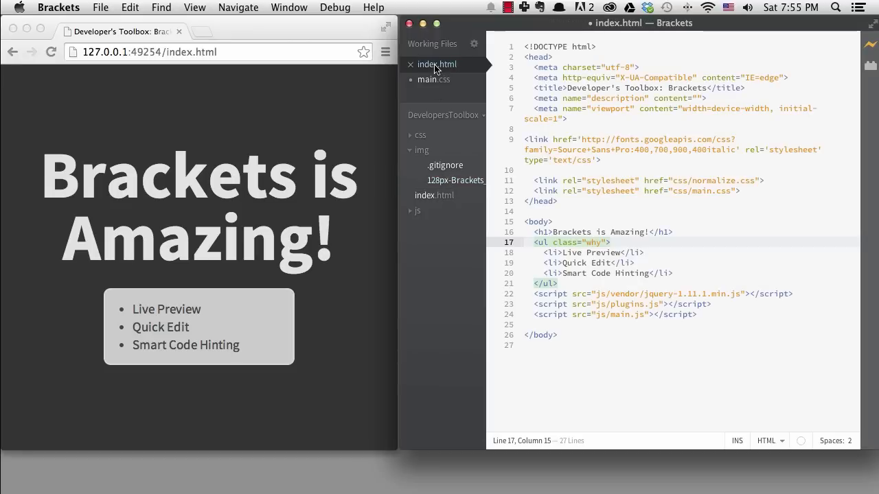
Insert an img tag with src img/128px-Brackets_Icon.png above the heading.
click(542, 222)
text(<img src="img/128px-Brackets_Icon.png)
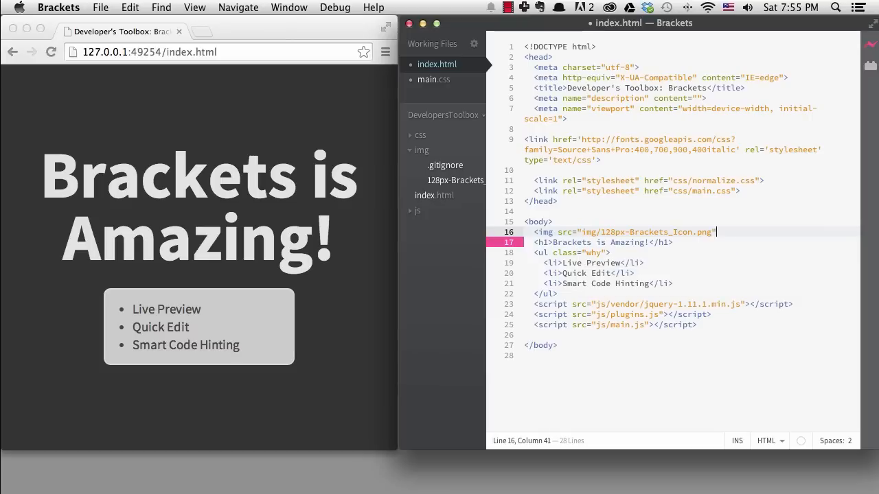
text(>)
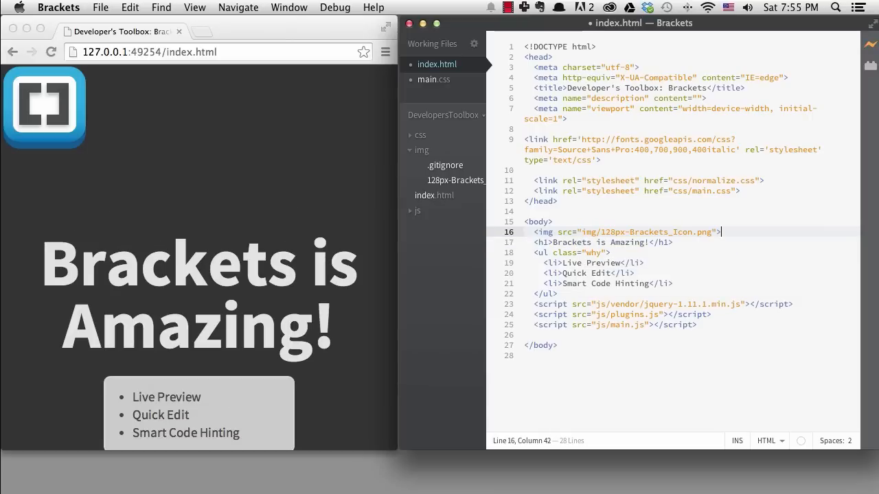
mouse_move(688, 226)
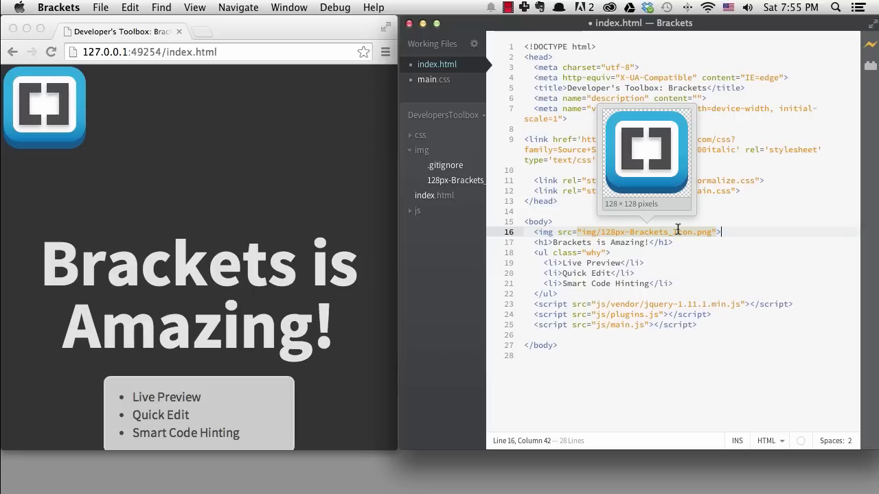
Add an img rule: width 100px, absolutely positioned at left 50% with margin-left -50px.
click(542, 231)
text(width: 1)
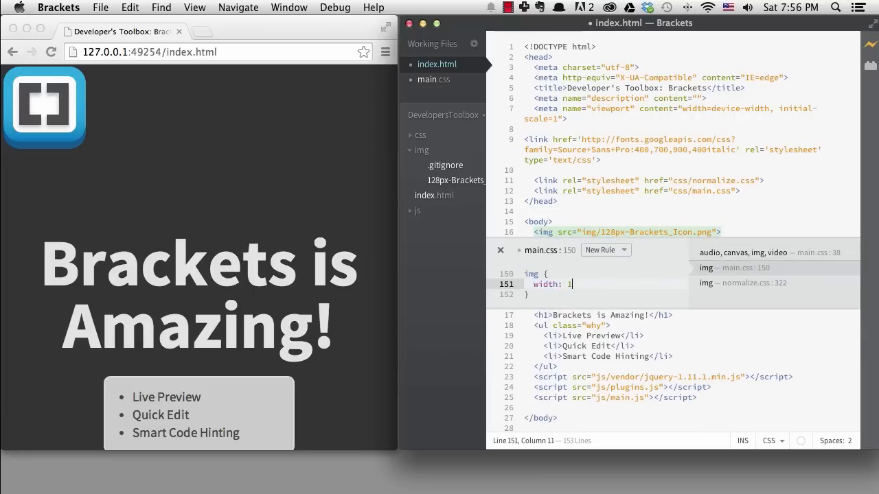
text(00px;)
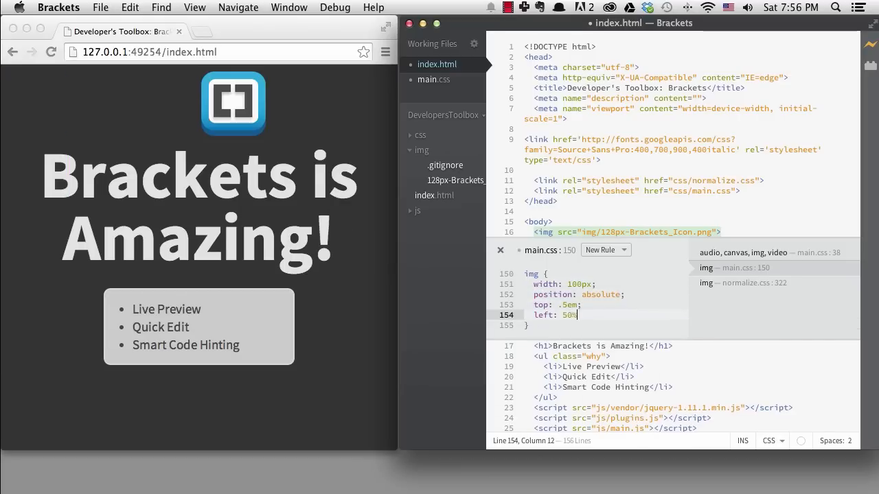
text(margin-left: -50px;)
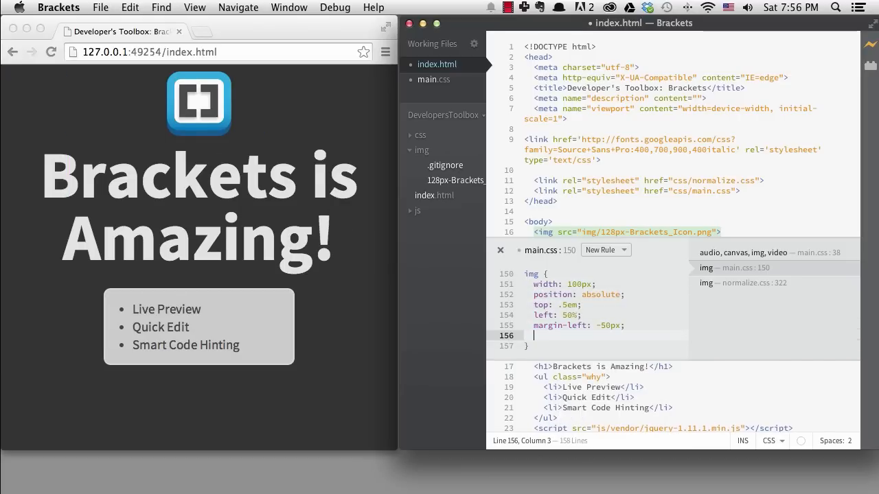
key(escape)
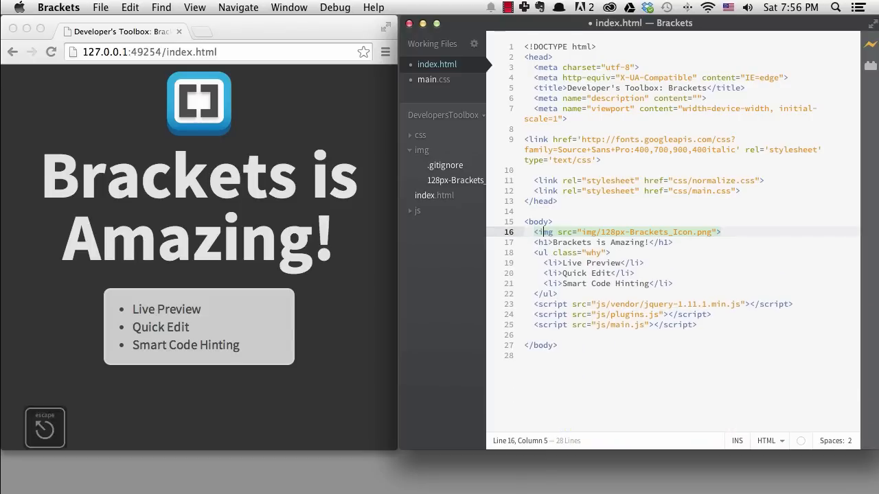
Jump to main.css and use the colour picker to change the body background from #333 to #3c3c3c.
key(cmd+e)
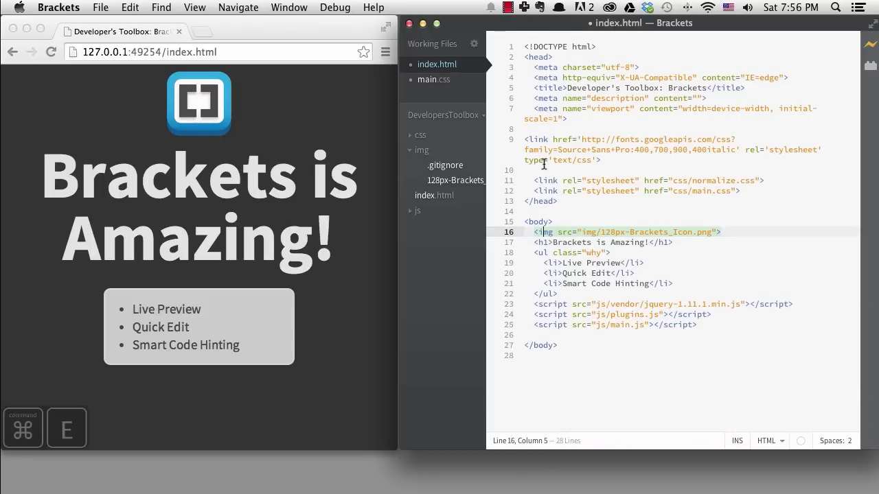
key(cmd+e)
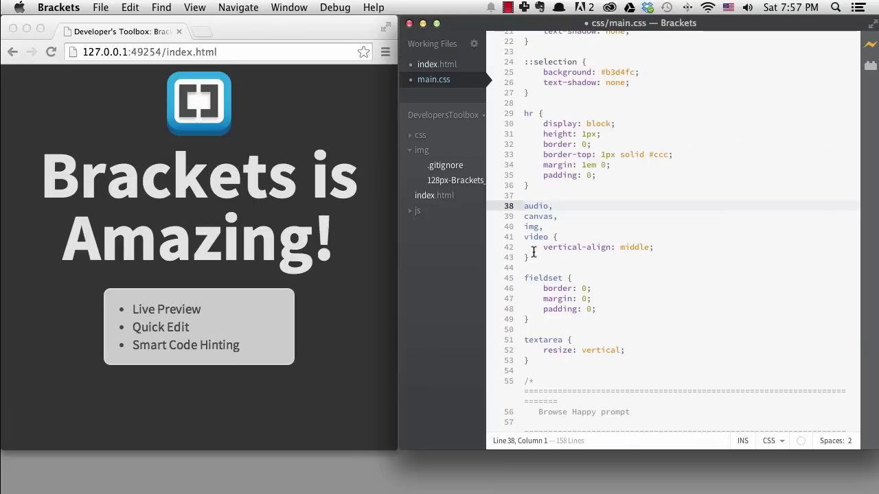
scroll(down, 3)
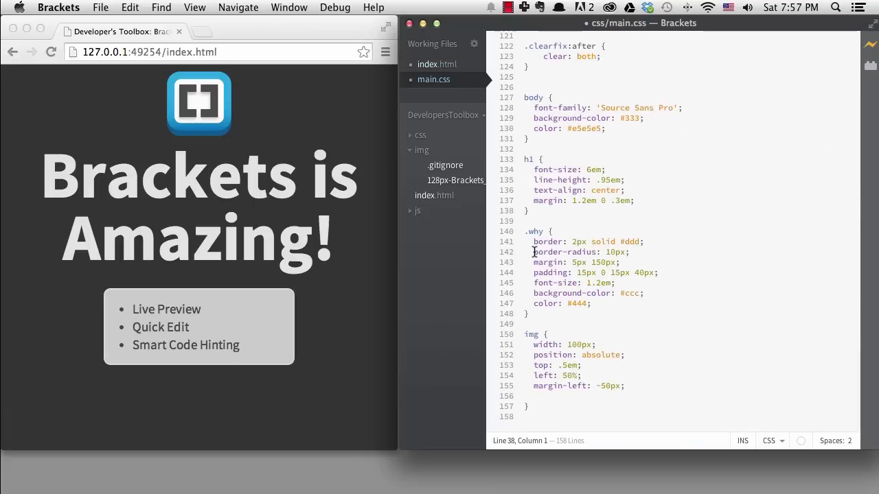
click(631, 119)
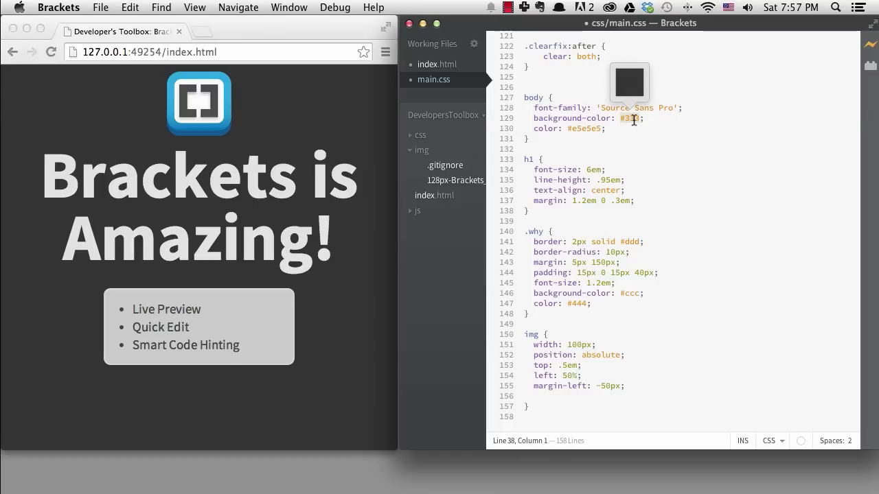
key(cmd+e)
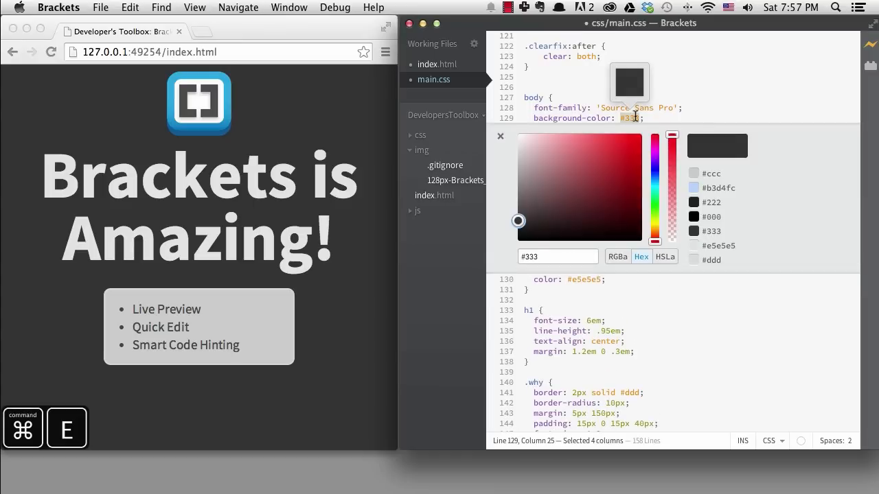
drag(519, 220, 519, 143)
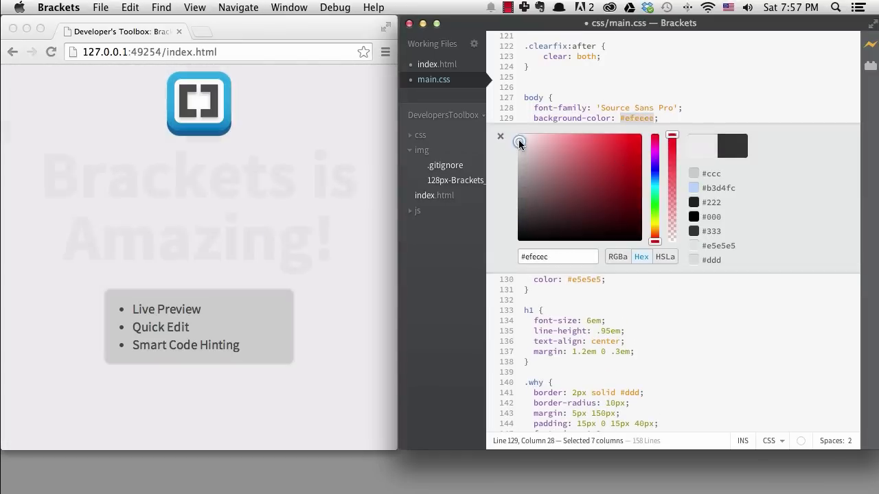
drag(519, 143, 519, 207)
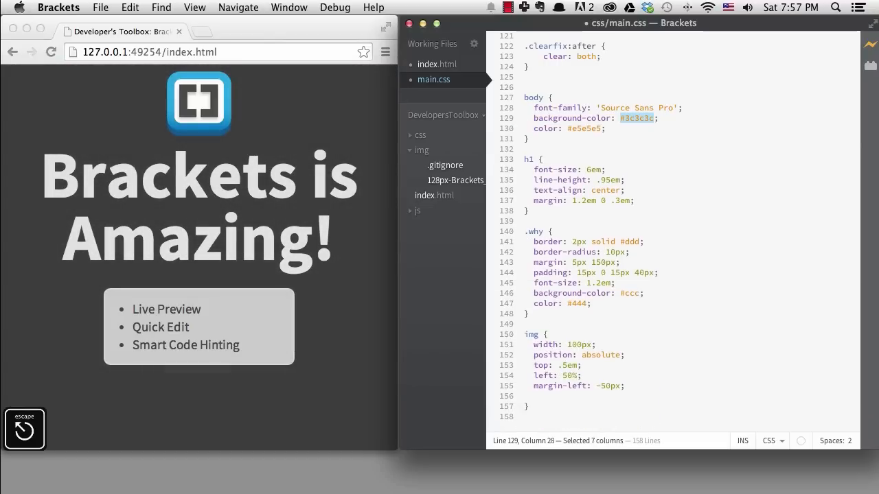
click(535, 395)
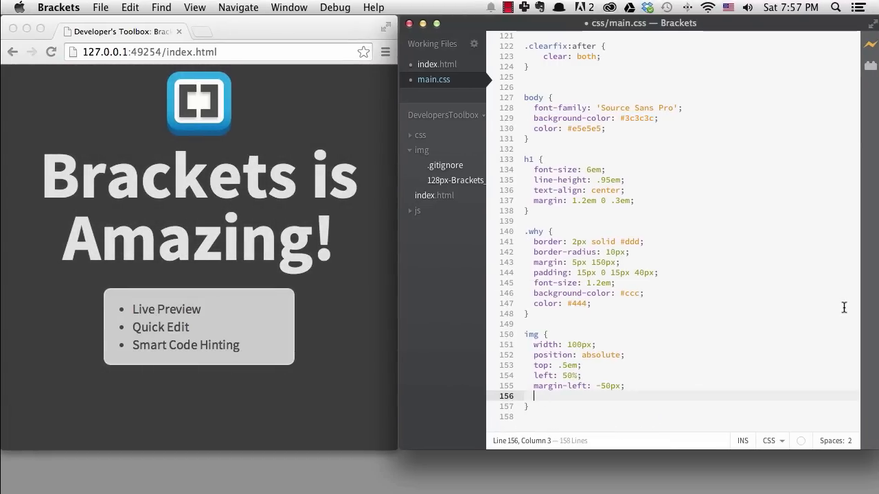
Add an img:hover rule with left: 80% and a 1s ease-in transition on the img rule.
text(img:hover {)
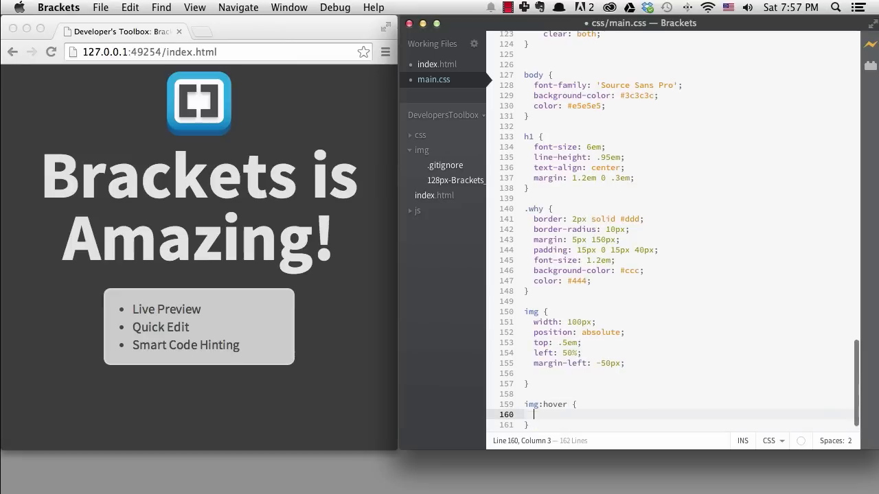
text(left: 80%)
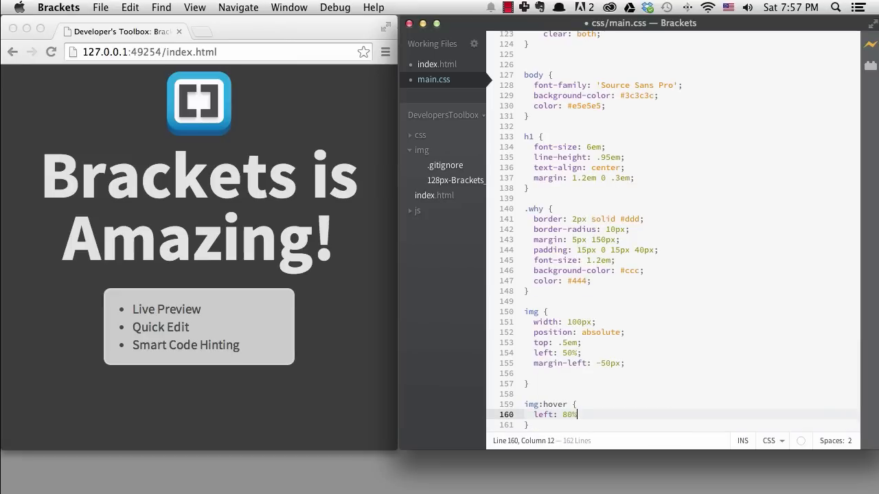
text(;)
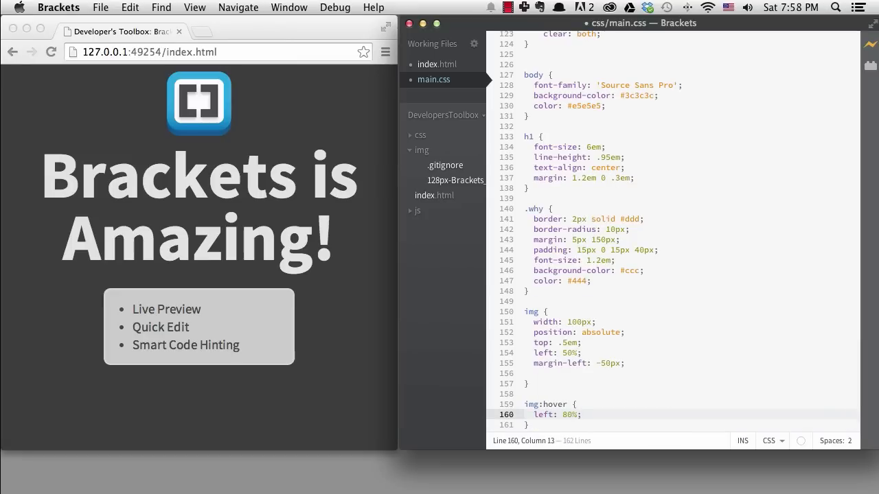
text(transition:)
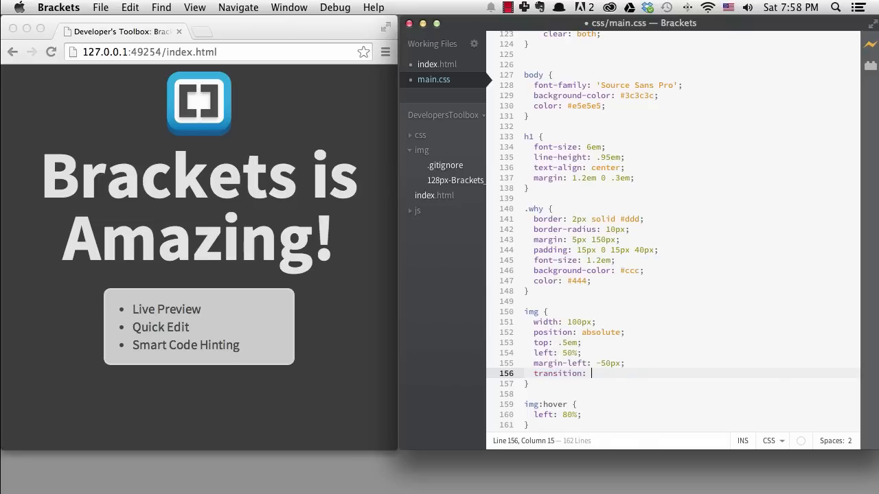
text(1s e)
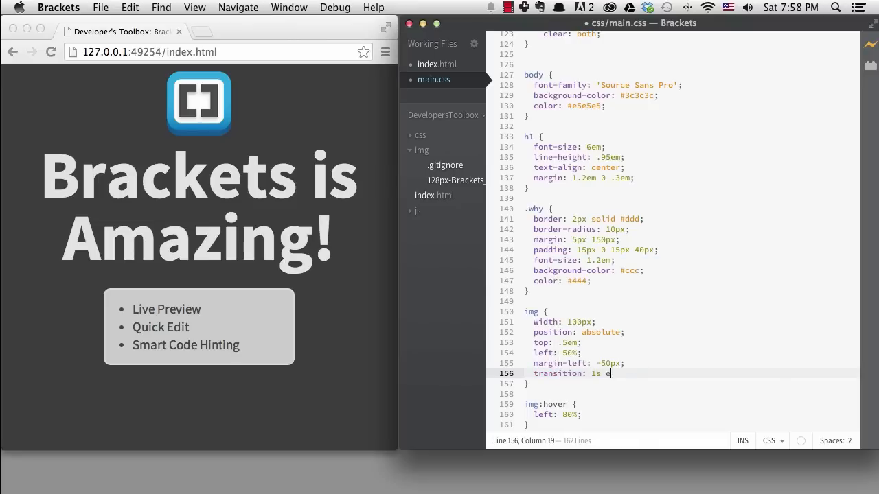
text(ase-in;)
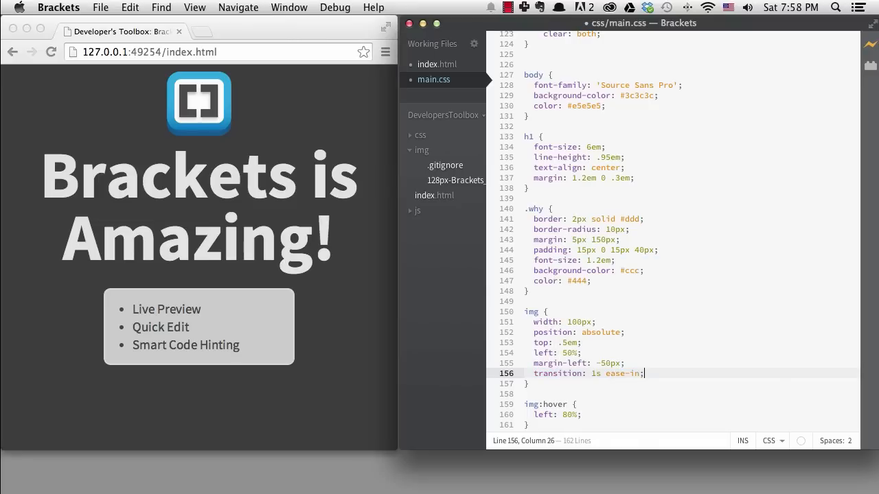
mouse_move(219, 104)
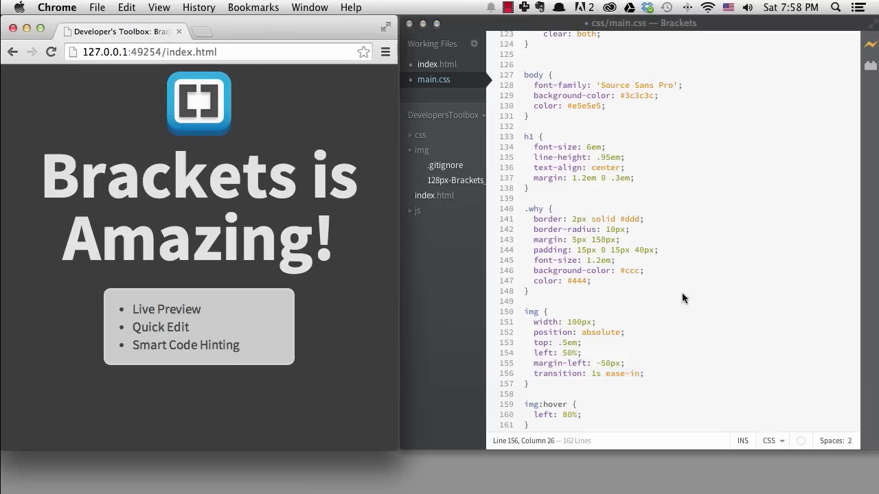
Reshape the easing inline so it reads cubic-bezier(.63, -0.41, .48, 1.43).
right_click(615, 373)
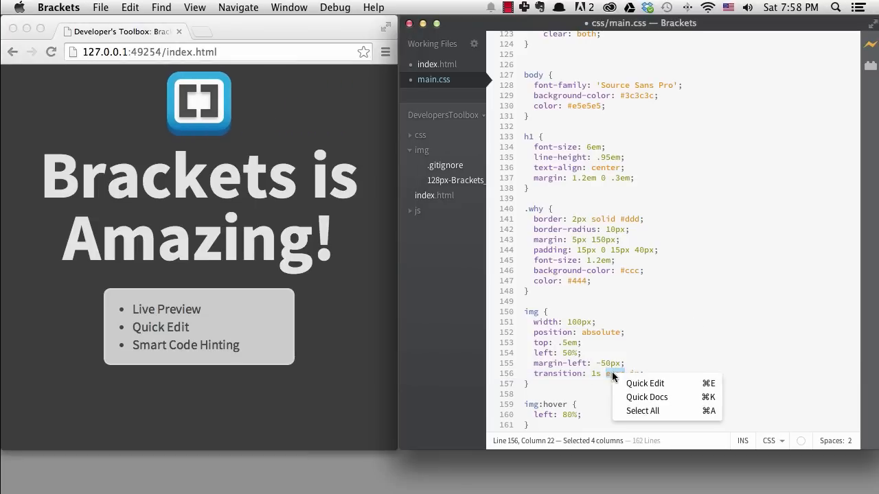
click(644, 383)
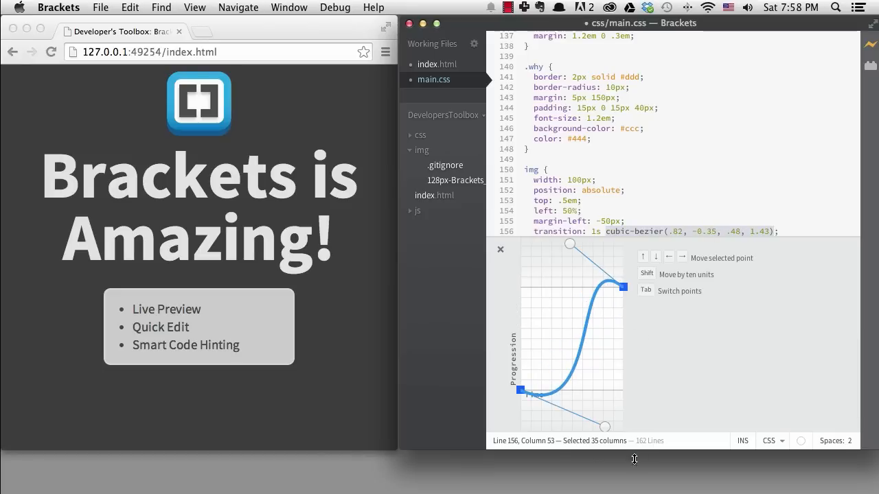
drag(605, 425, 585, 418)
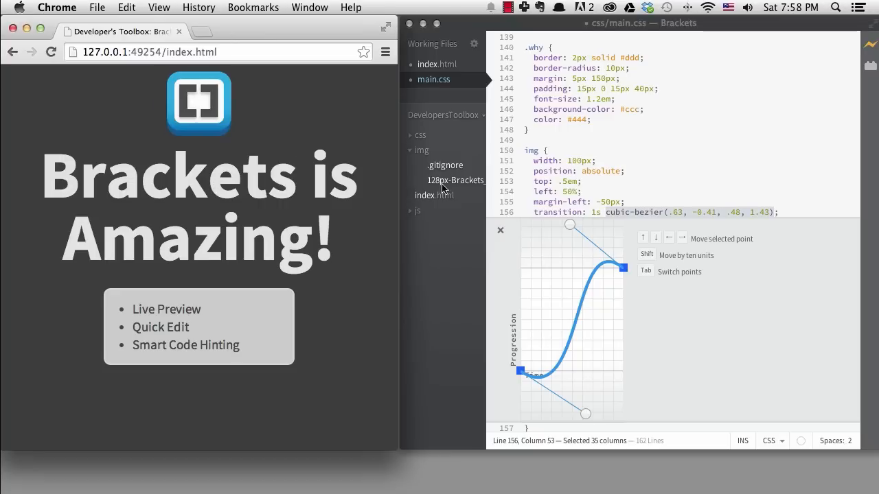
click(500, 231)
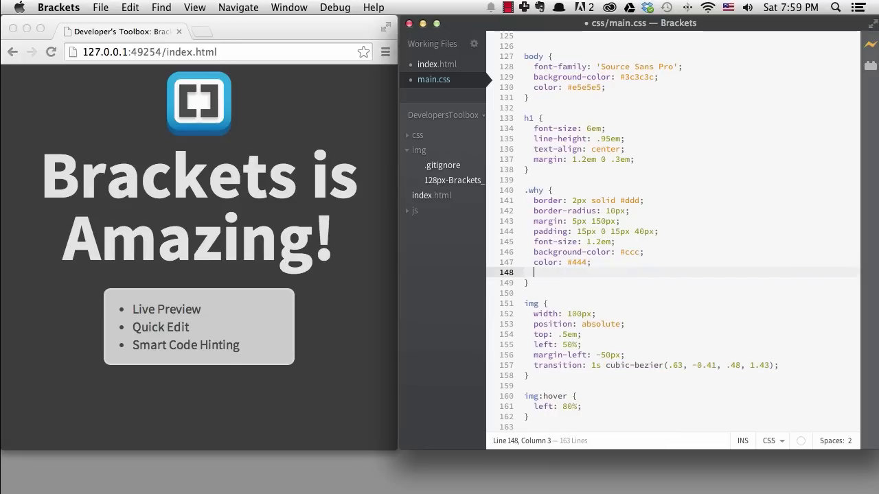
Add box-shadow: inset 0 0 6px to the .why rule, completing the property from the code hint.
text(box-shadow:)
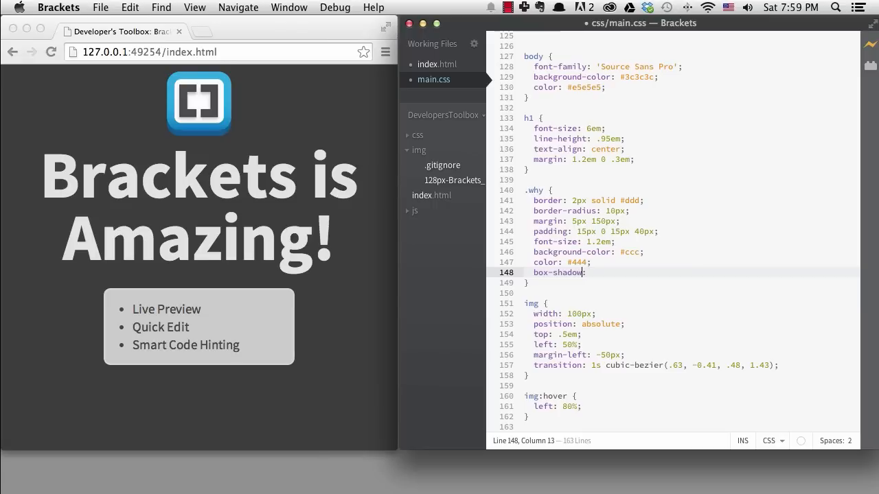
key(cmd+k)
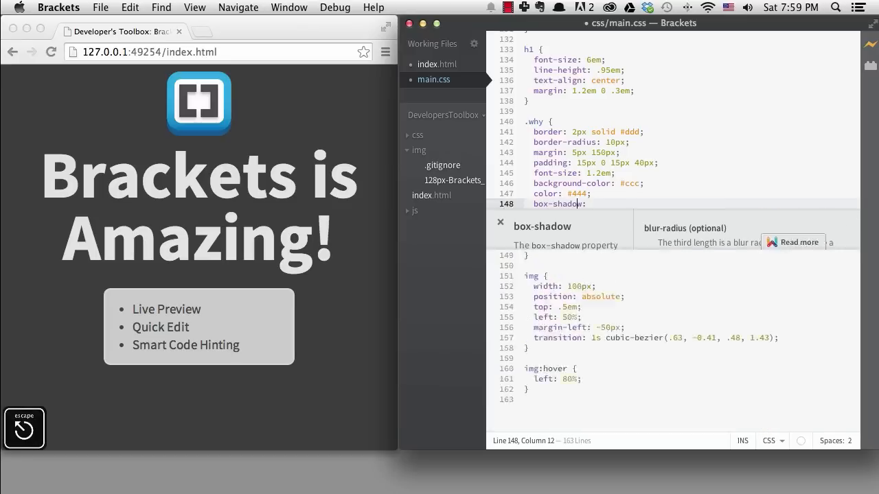
text(inset)
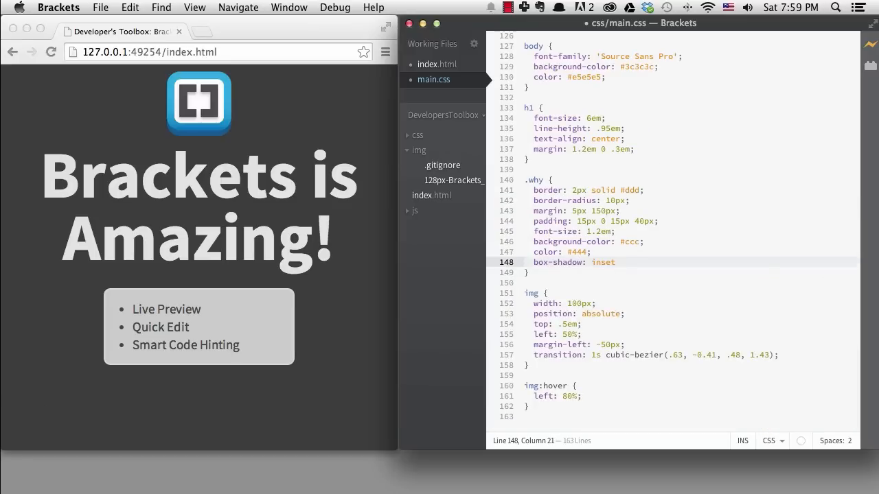
text(0 0 6px)
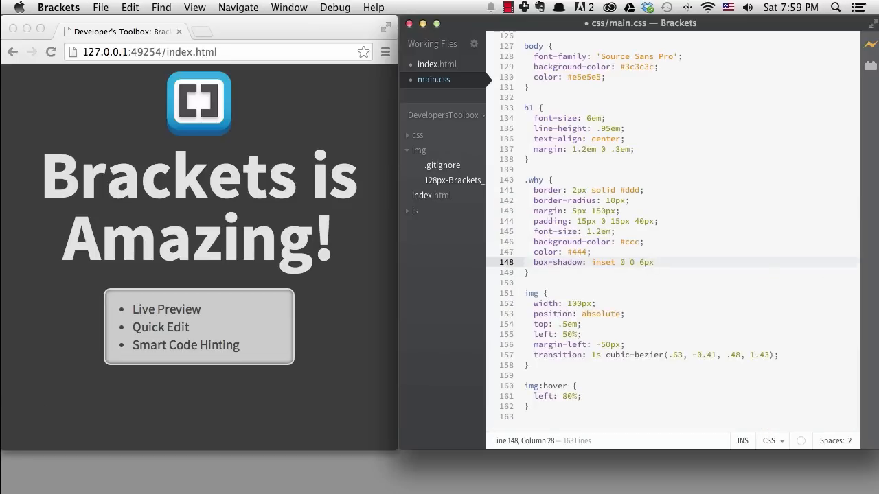
text(;)
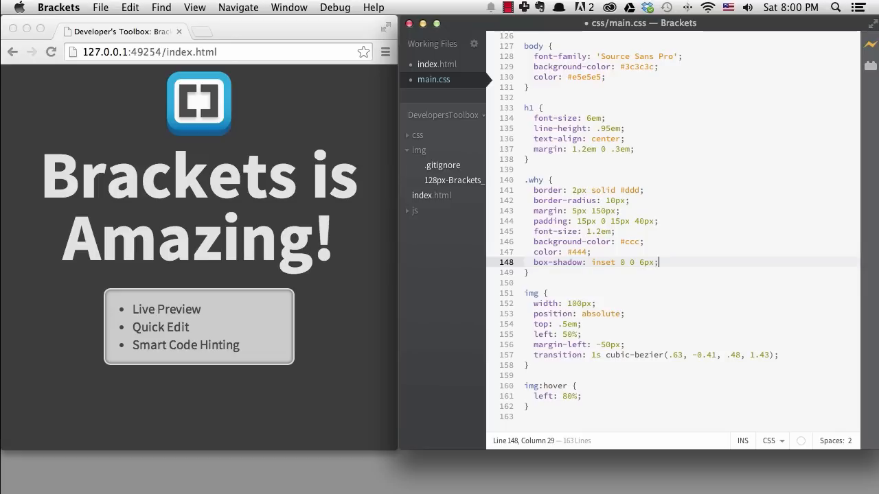
mouse_move(617, 236)
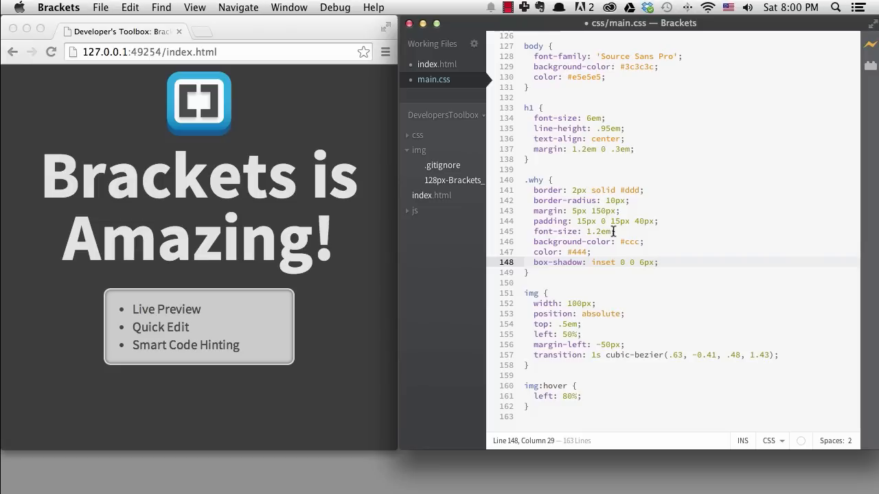
mouse_move(477, 88)
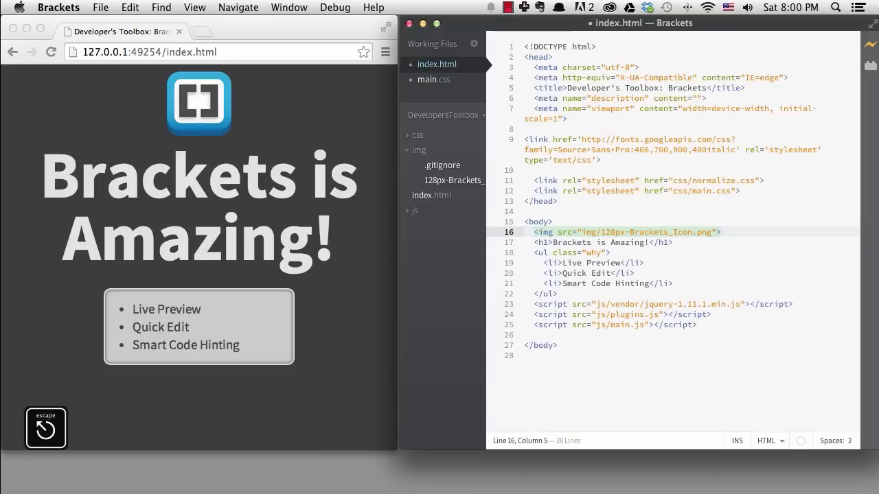
Add class="something" to all three li tags with multiple cursors, then rename it to thing everywhere.
click(543, 253)
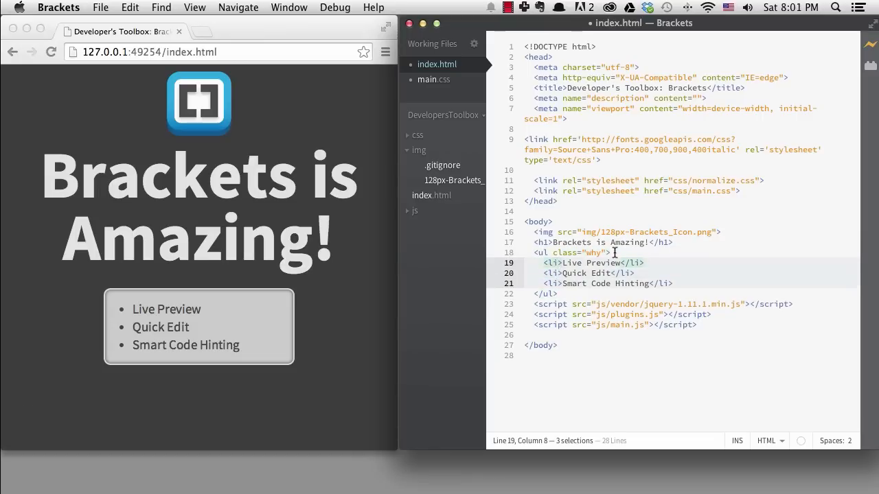
text(class=")
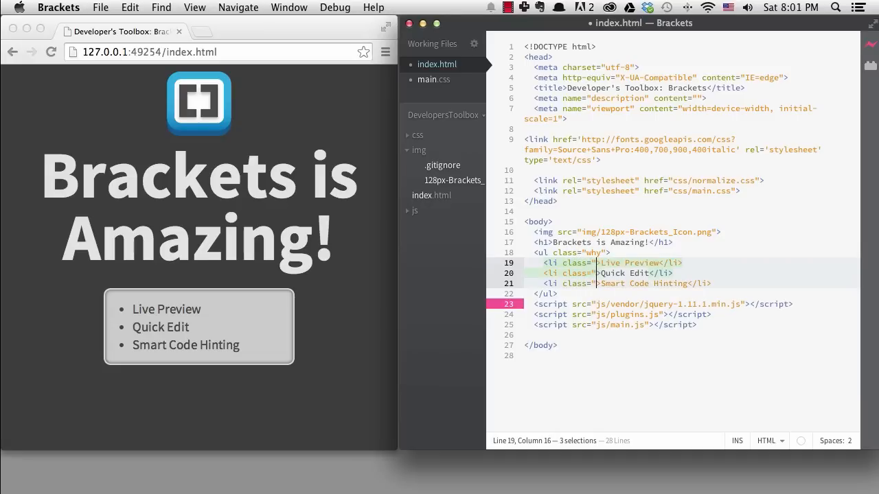
text(something)
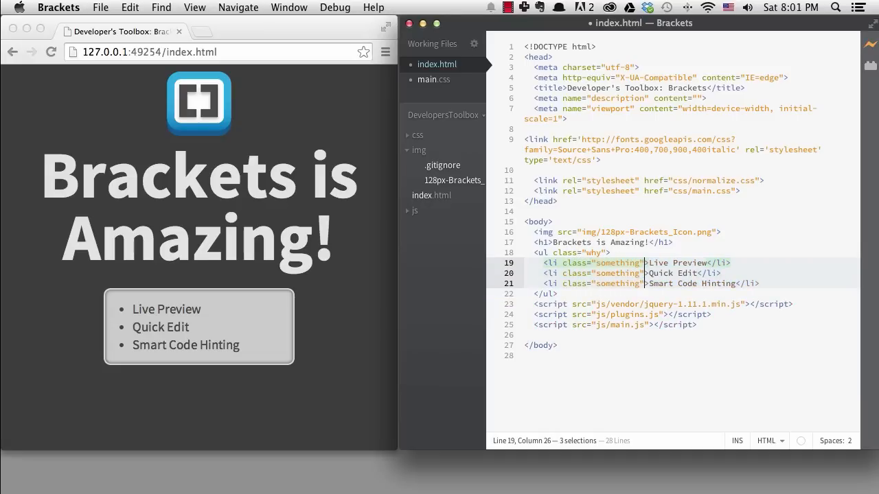
key(Escape)
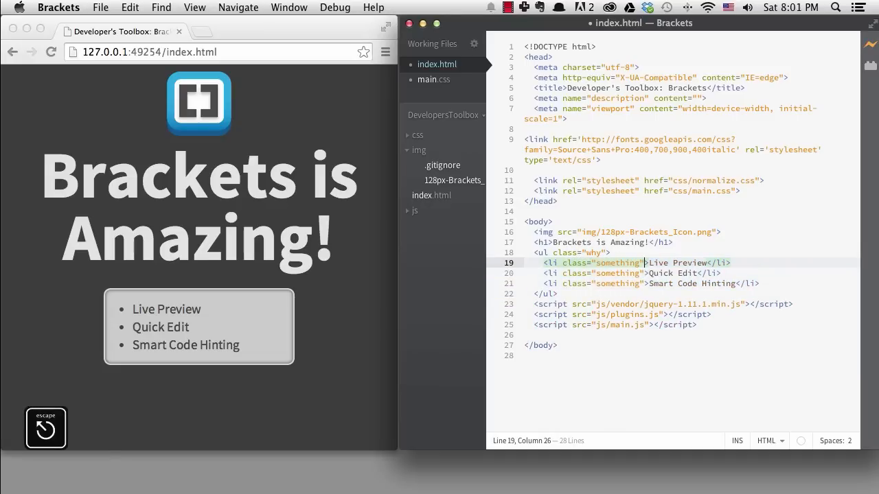
click(607, 262)
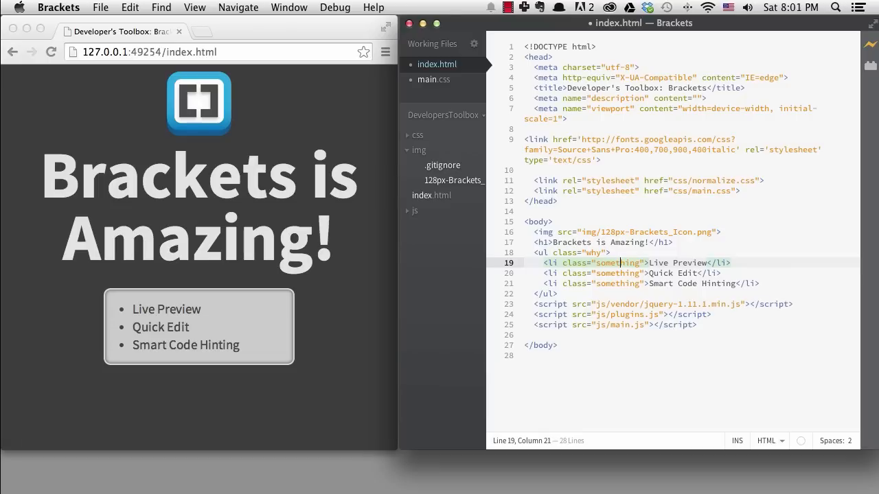
double_click(618, 262)
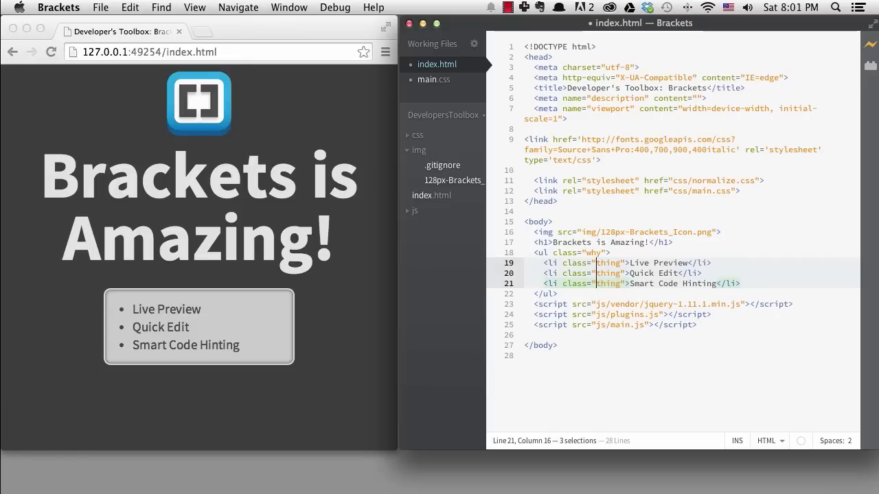
key(Return)
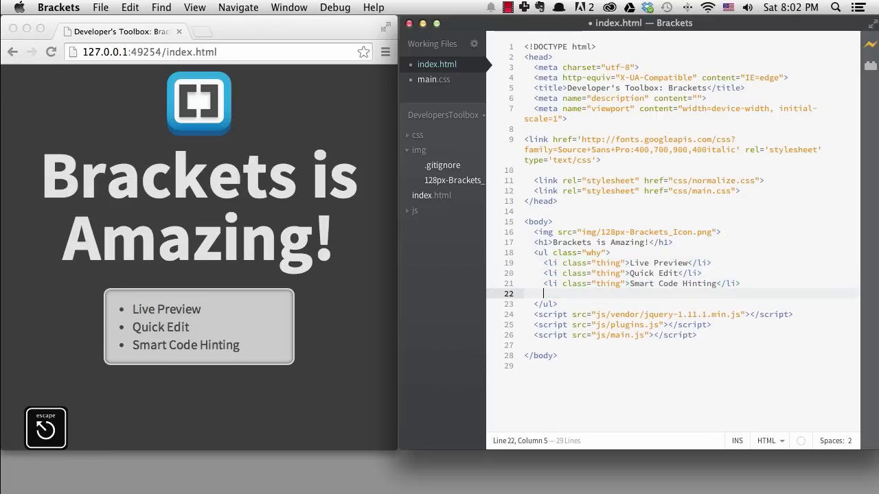
Duplicate the feature lines and retitle them Image Viewer, Color Picker, Powerful Editing Features.
click(542, 264)
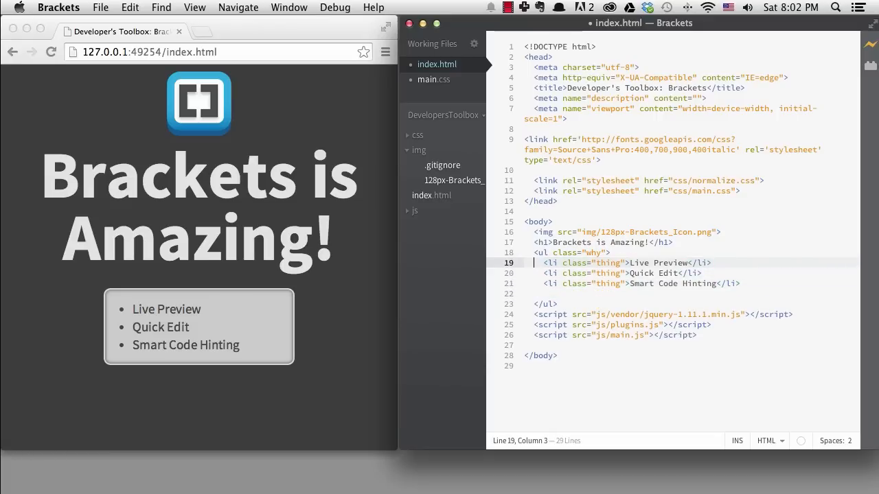
key(cmd+d)
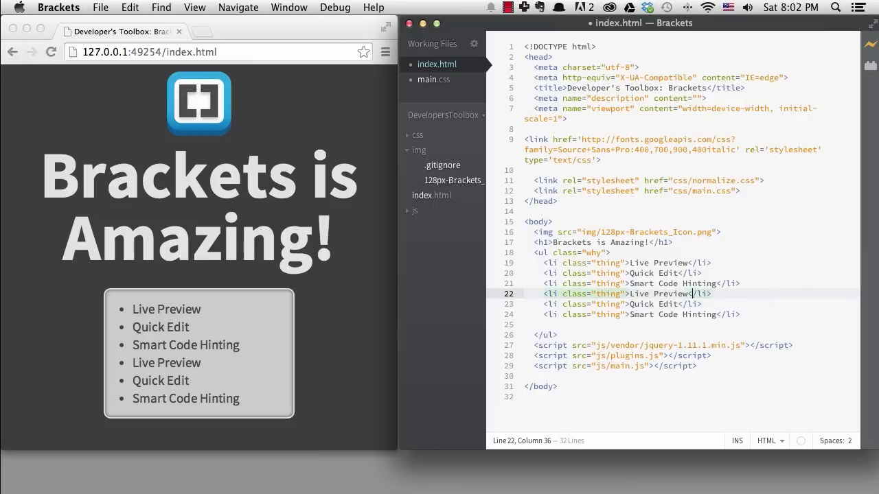
text(Image Viewer)
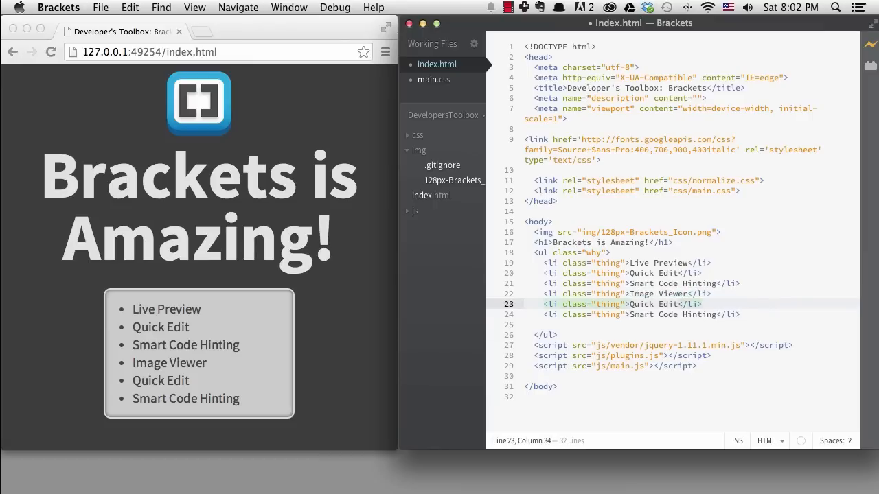
text(Color Picker/Bezier)
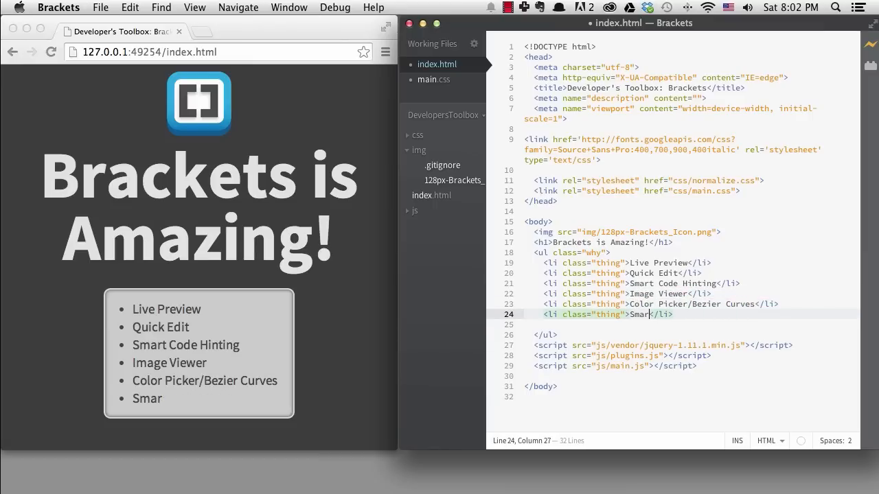
text(Powerful Editing Feat)
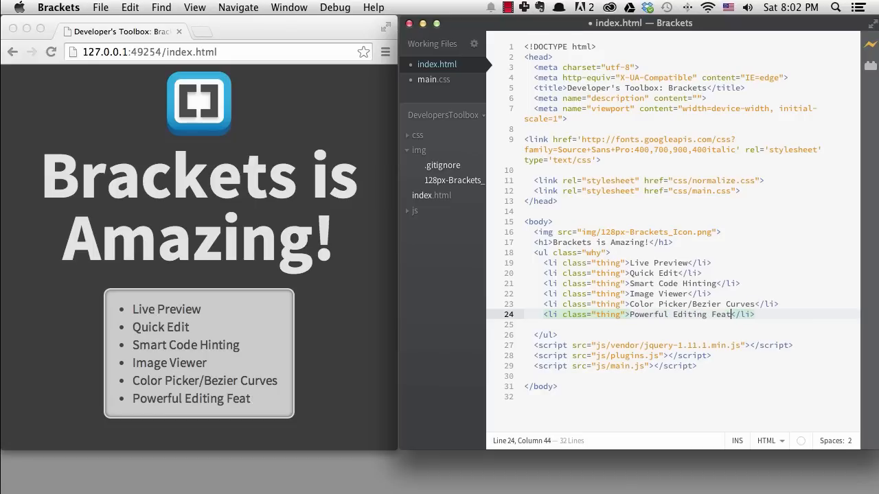
key(cmd+d)
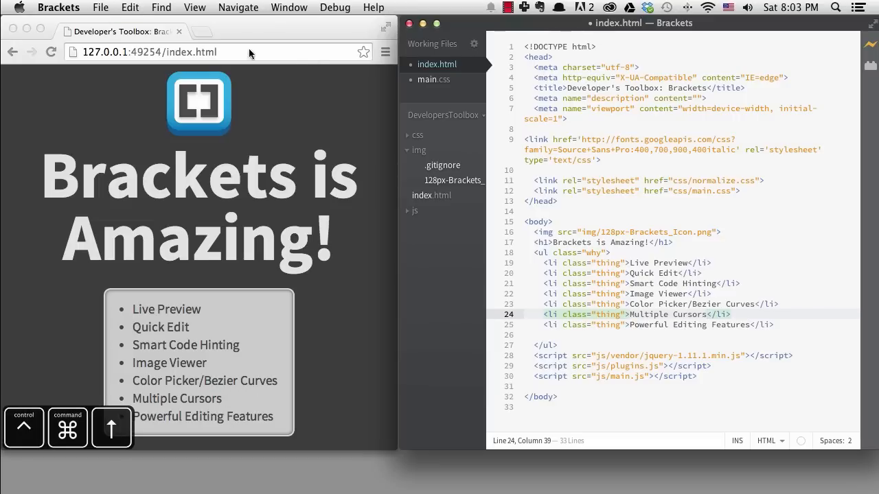
Switch to the public project and quick-open custom.js via the abbreviation 'iecust'.
click(445, 115)
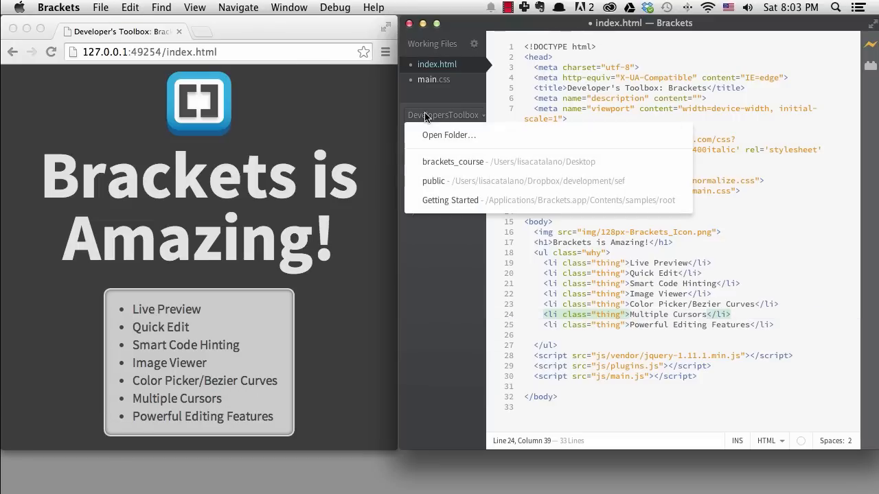
click(453, 162)
text(v)
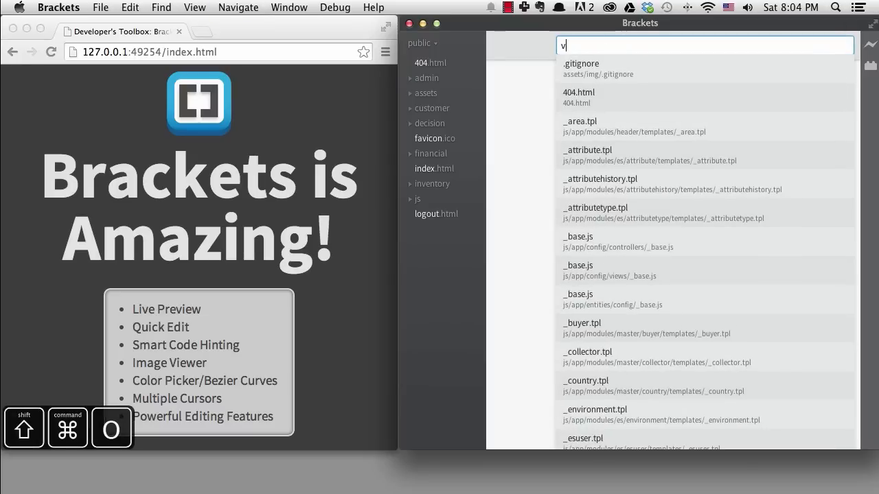
text(iecust)
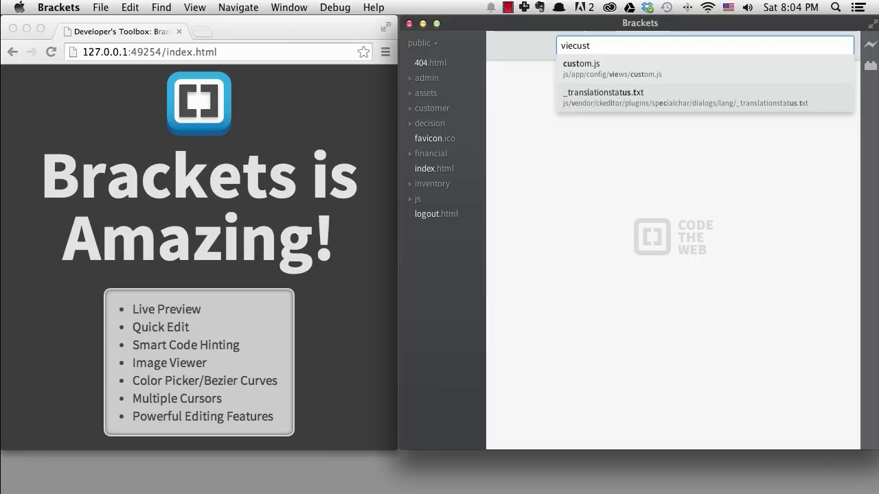
key(Escape)
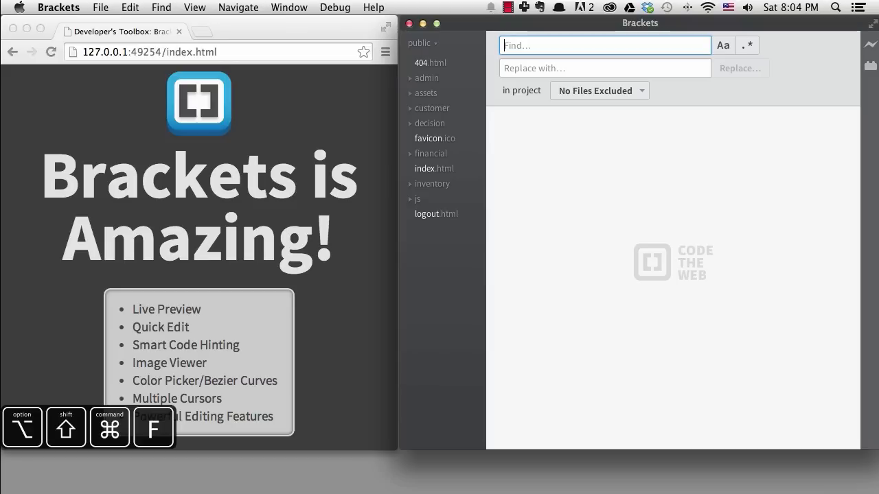
Search the project for navigate with a new exclusion set for vendor files, unticking matches that should stay.
text(navigate)
click(605, 68)
text(goto)
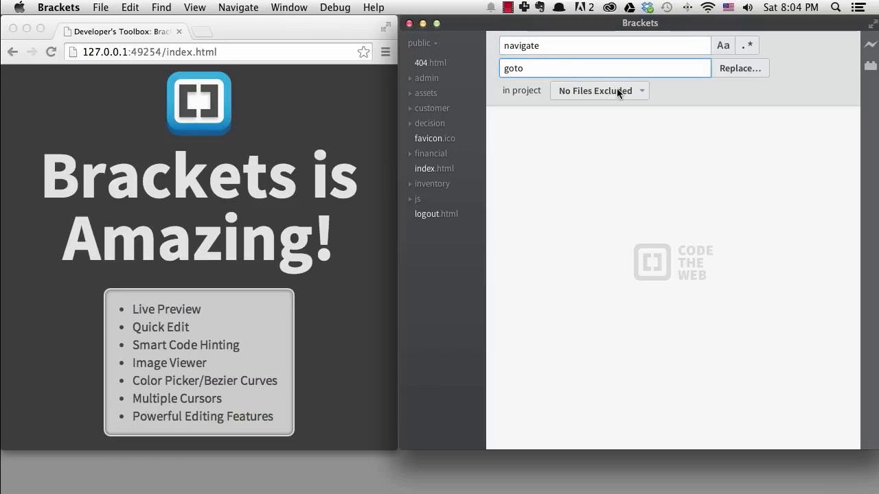
click(595, 91)
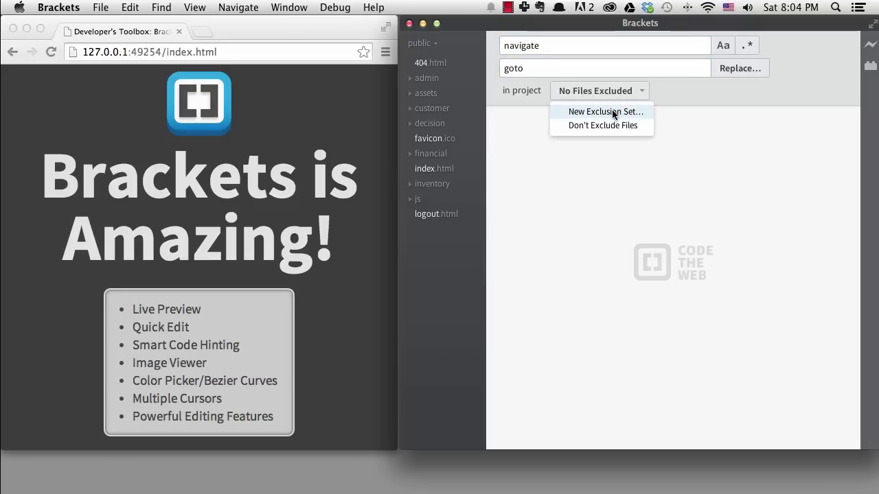
click(605, 111)
text(Vendor)
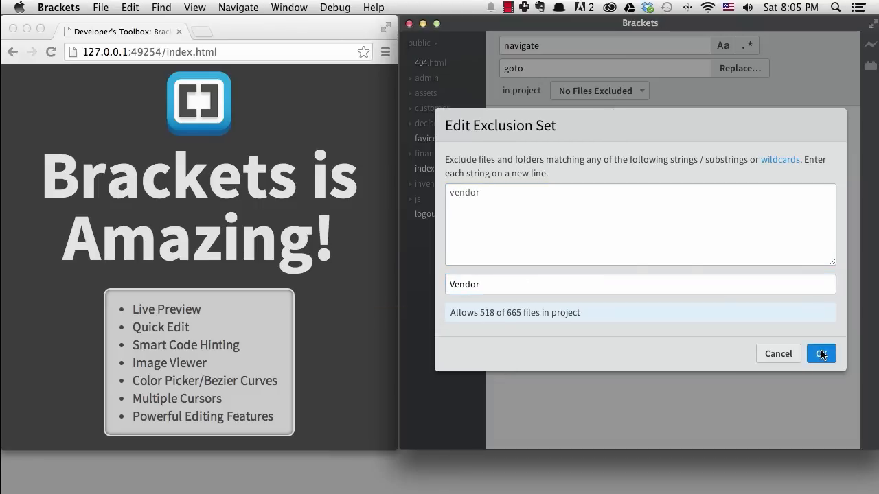
click(821, 354)
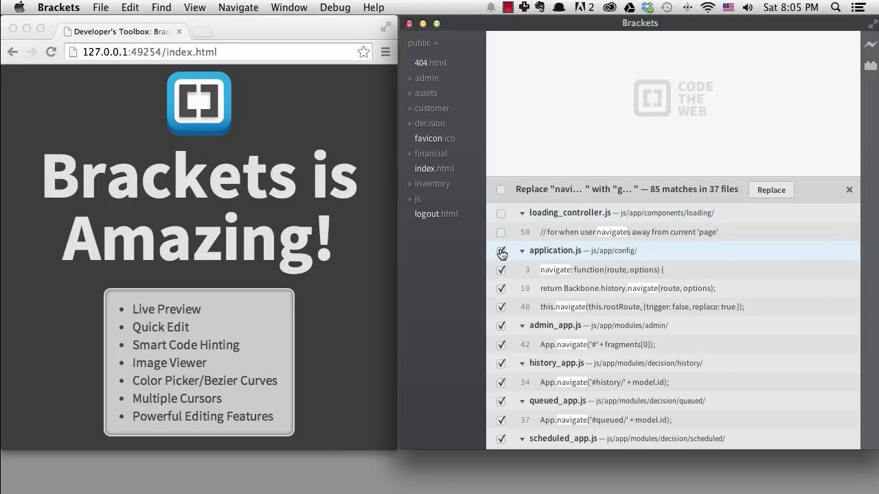
scroll(down, 3)
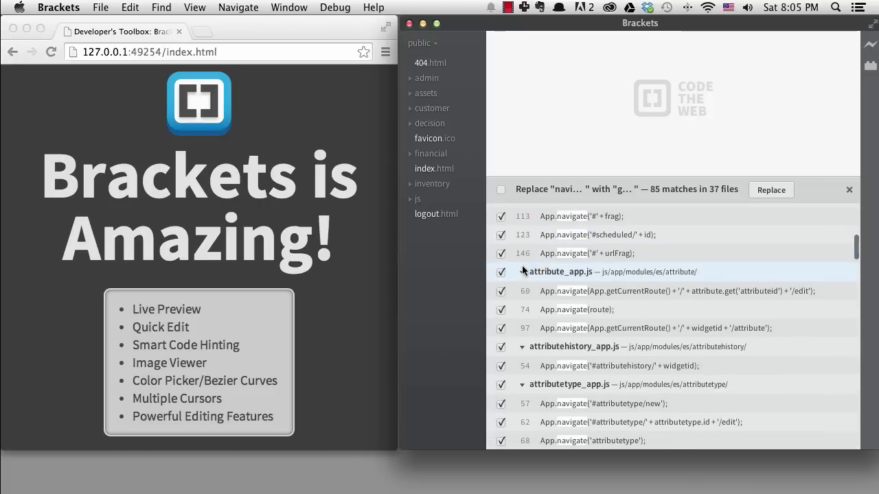
click(500, 252)
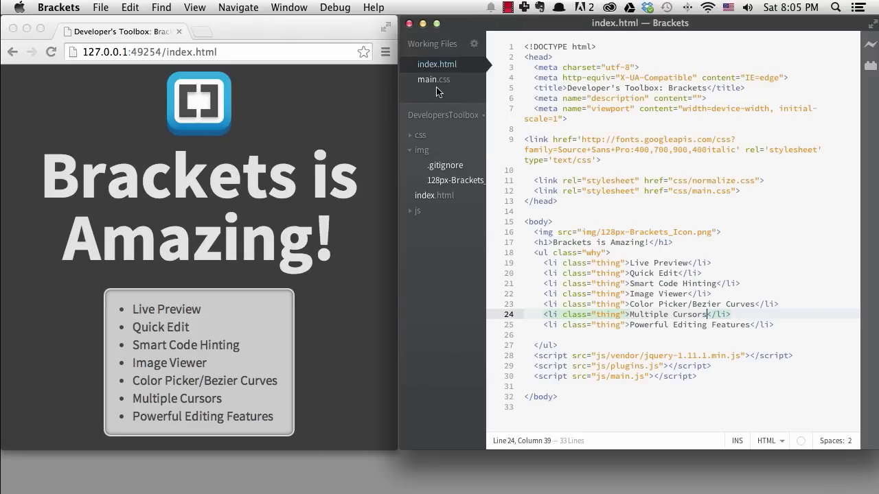
In js/main.js add the line $('h1').hide().slideDown();.
click(417, 212)
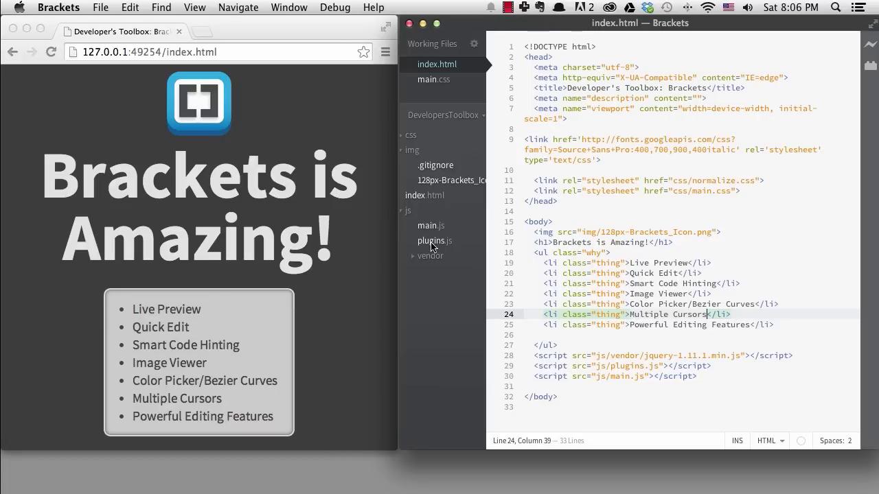
click(434, 241)
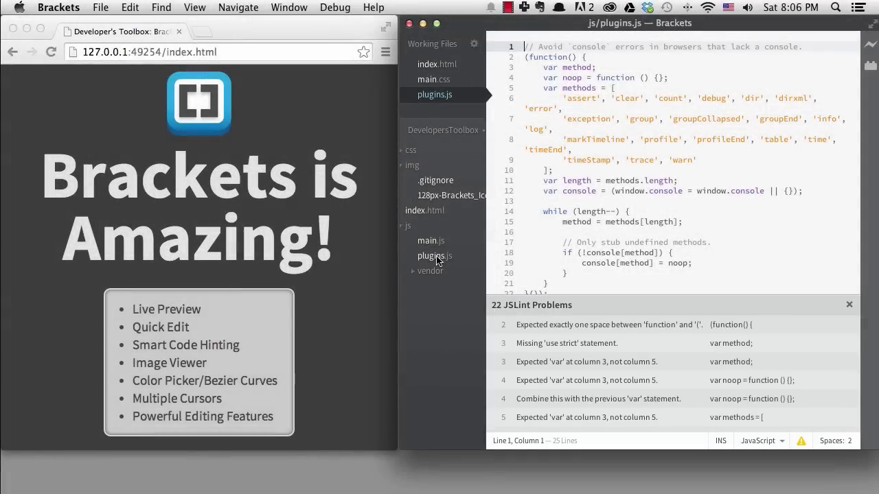
click(431, 240)
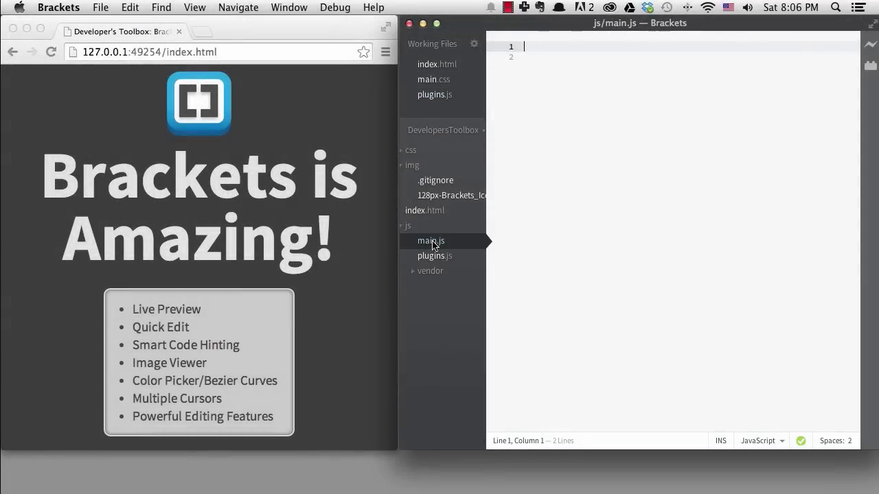
text($('h1'))
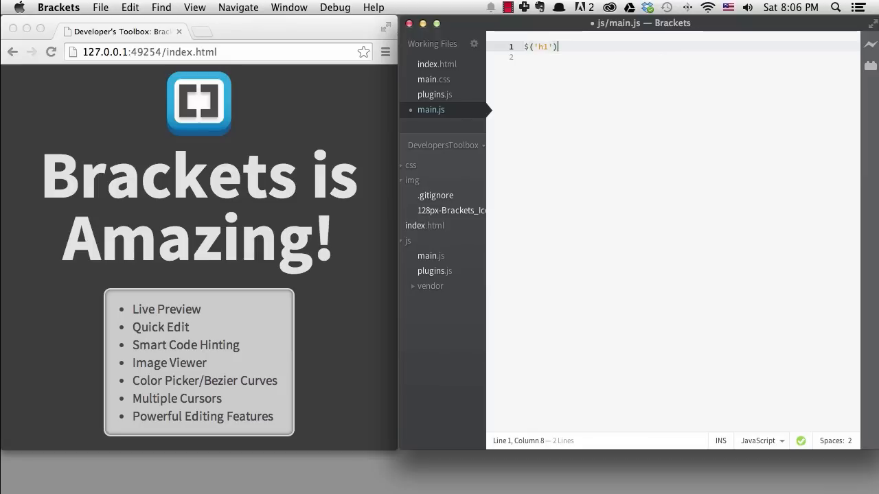
text(.hide().slideDown)
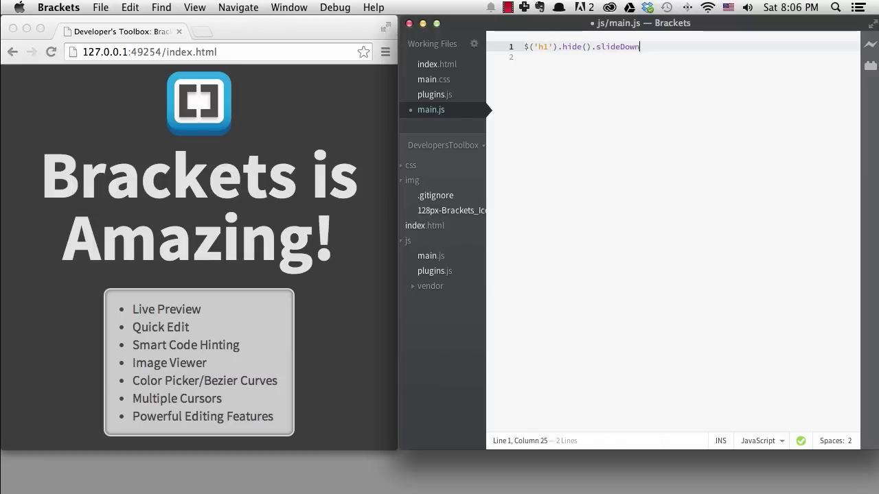
text(();)
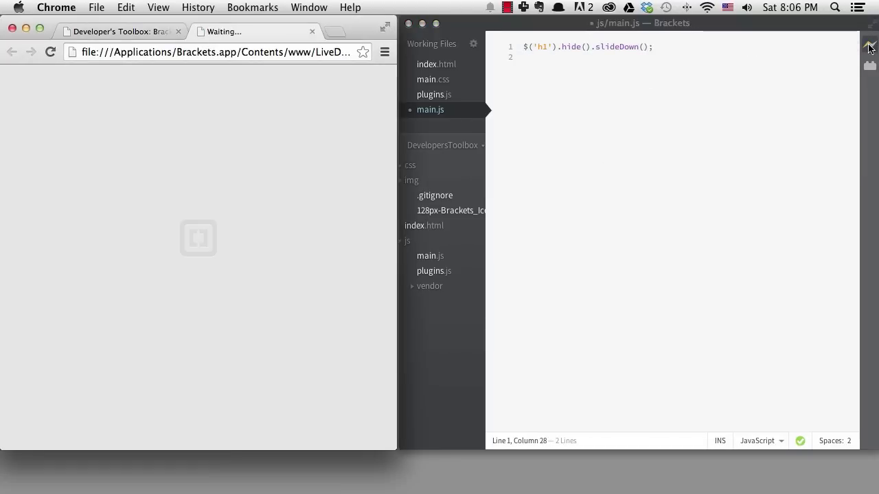
Restart live preview, then jump from hide to its definition in jquery-1.11.1.js.
click(178, 31)
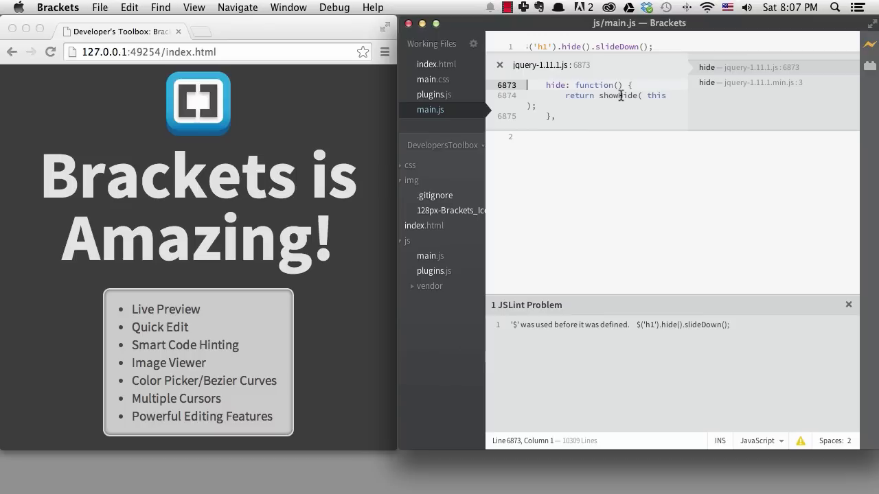
mouse_move(584, 58)
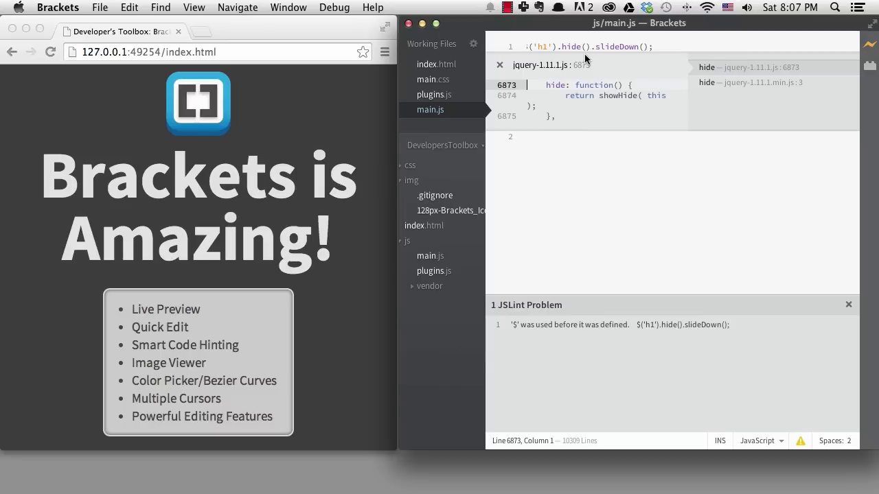
mouse_move(544, 65)
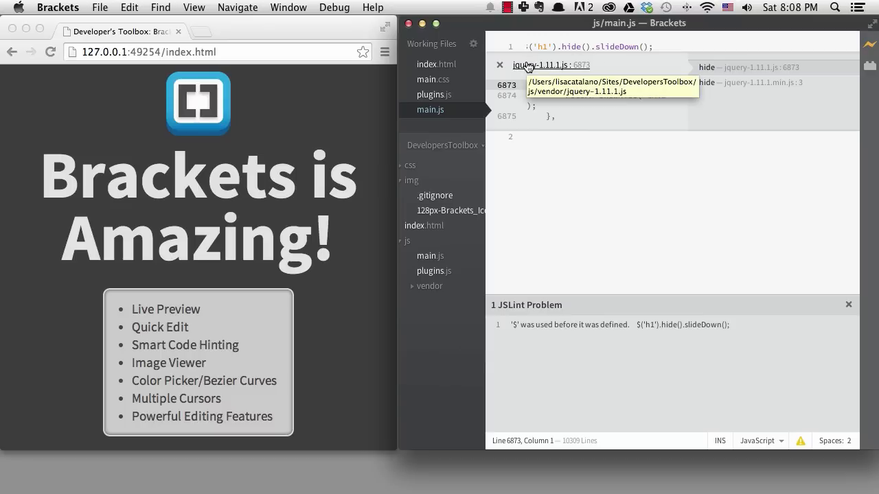
click(542, 64)
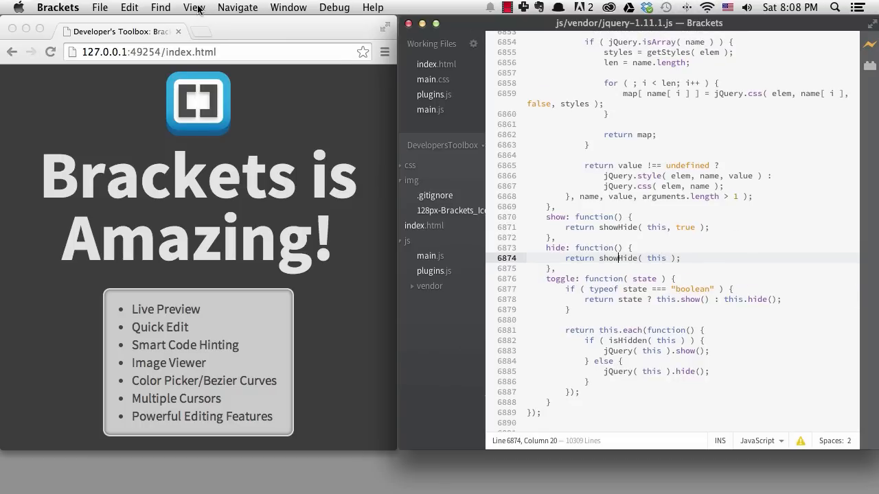
Choose a dark theme from the installed themes list in Theme settings.
click(194, 8)
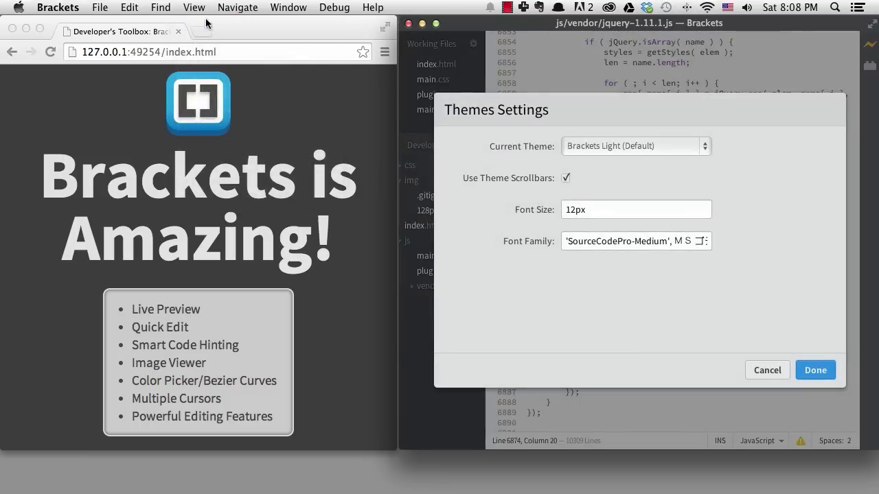
click(634, 146)
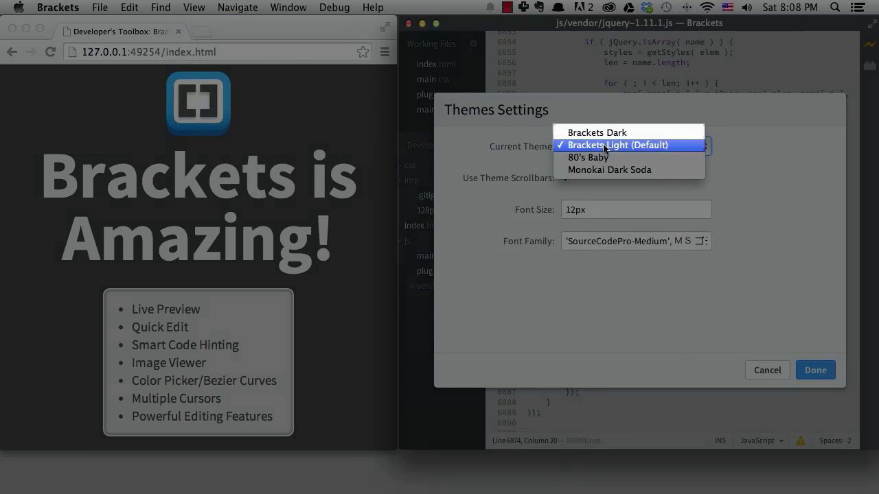
mouse_move(601, 171)
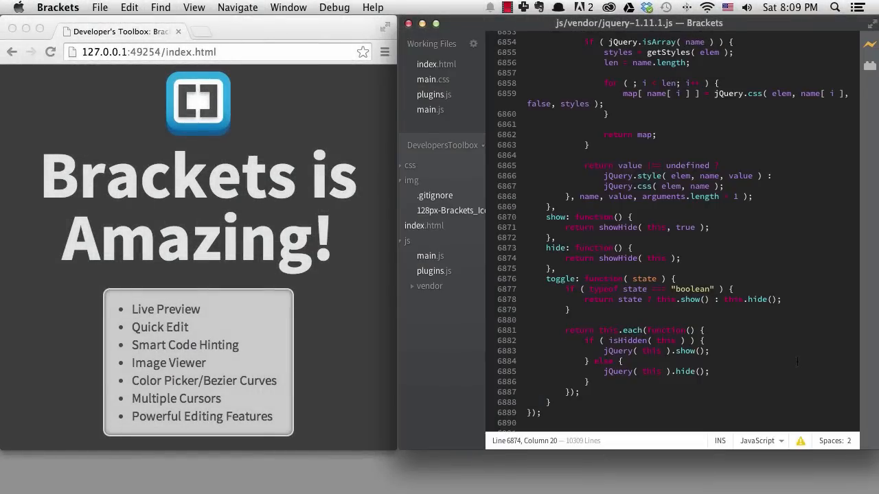
scroll(up, 3)
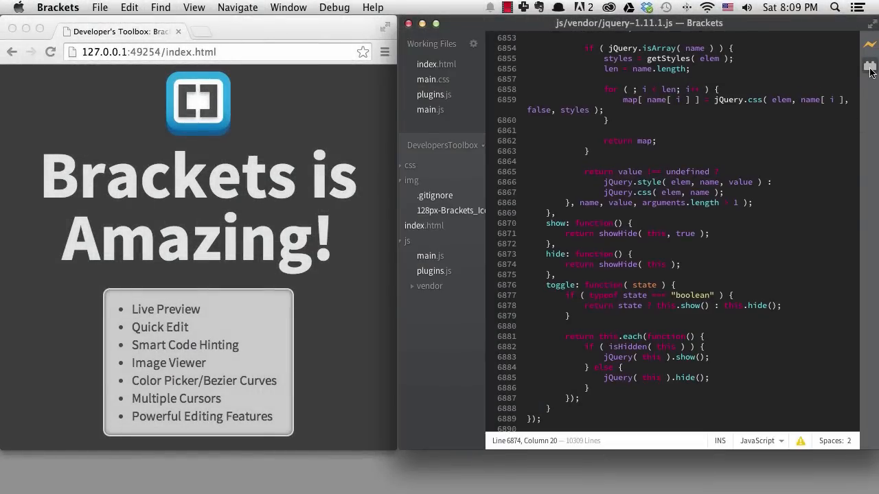
Search the extension catalogue for 'theme', install Railcasts, and return to theme settings.
click(869, 67)
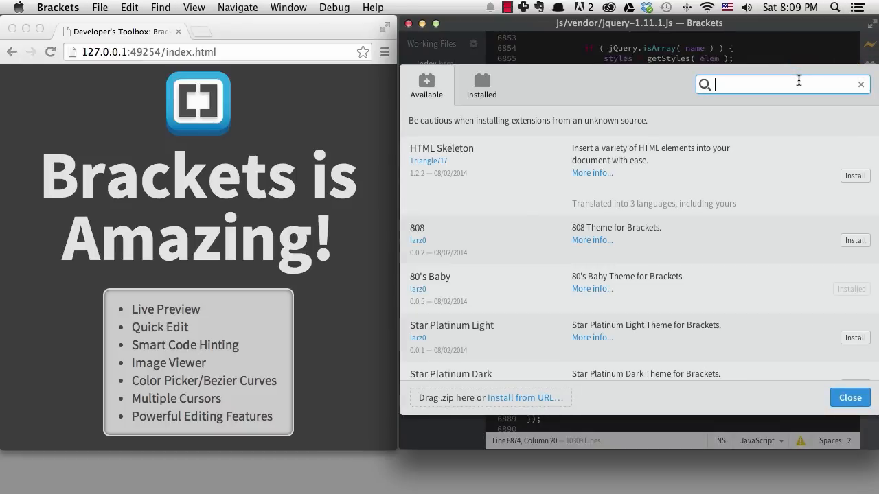
text(theme)
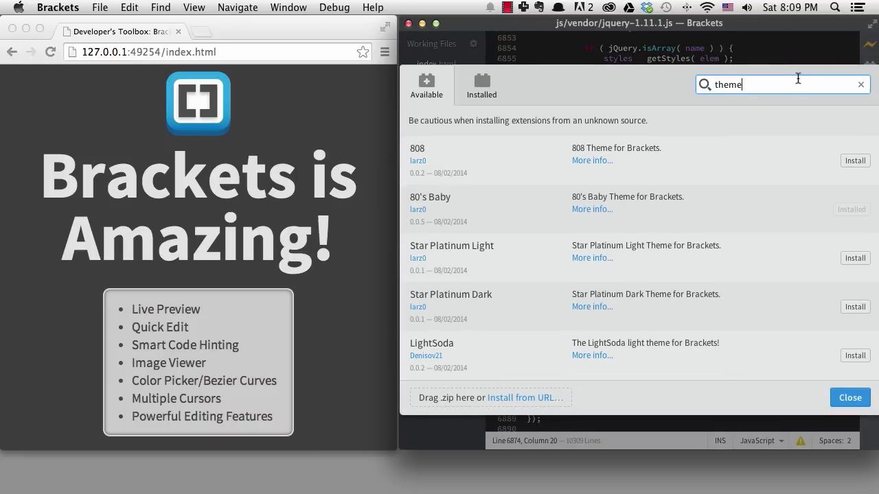
scroll(down, 3)
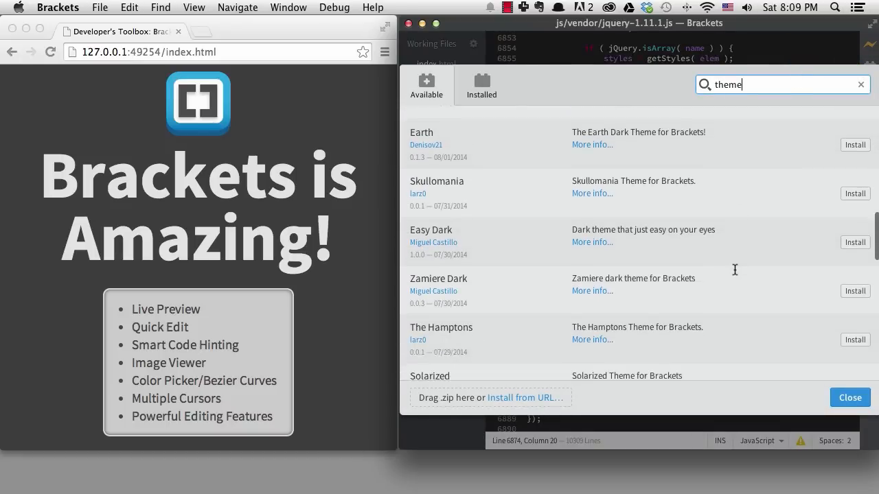
scroll(down, 3)
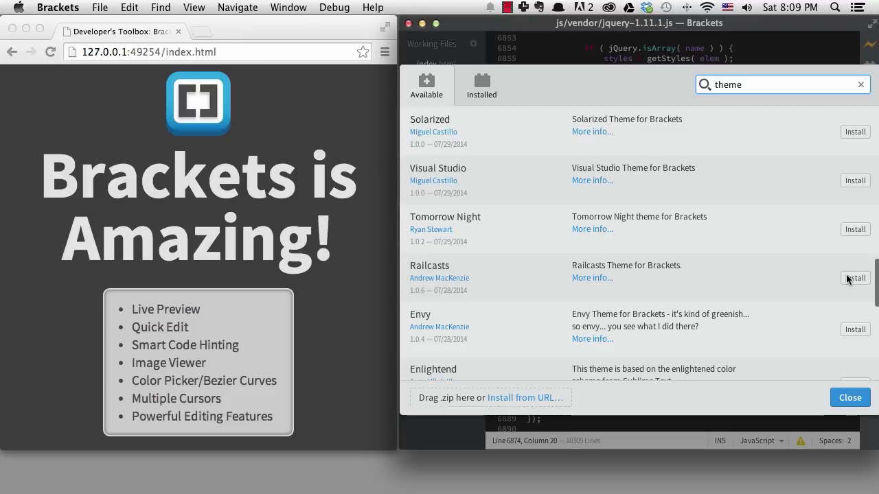
click(850, 398)
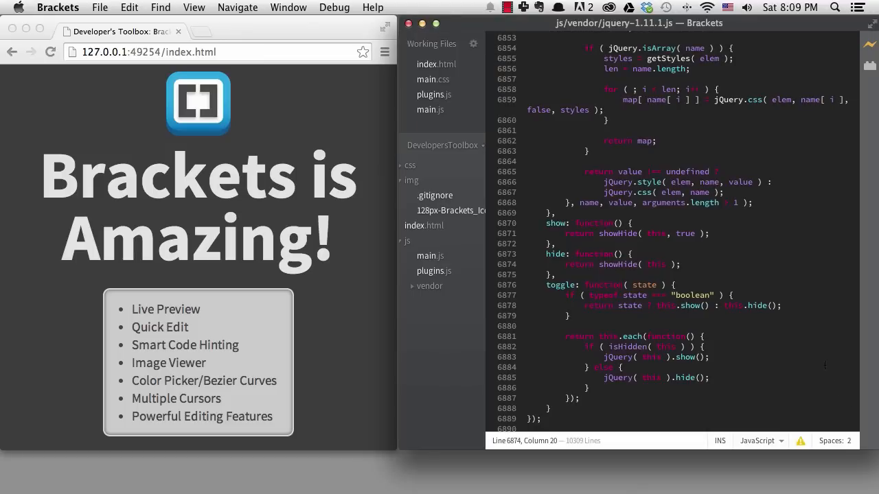
click(629, 146)
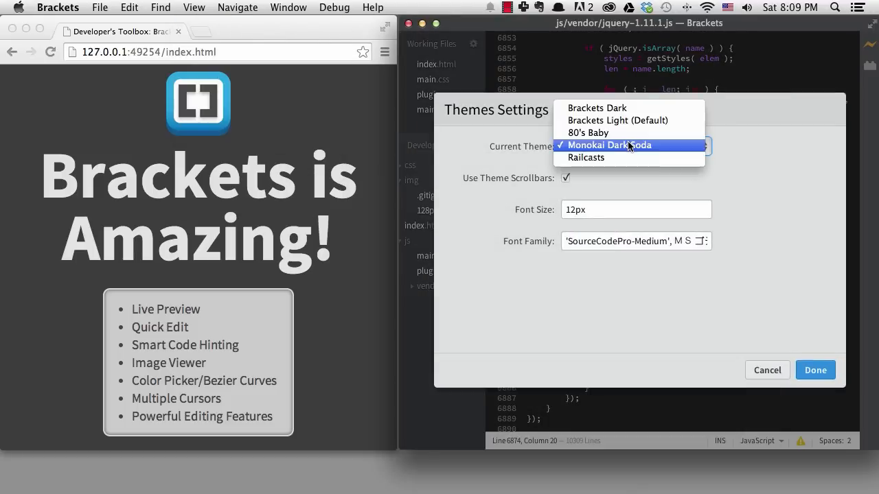
Search extensions for 'code folding', then 'beautify', and install Beautify.
click(816, 370)
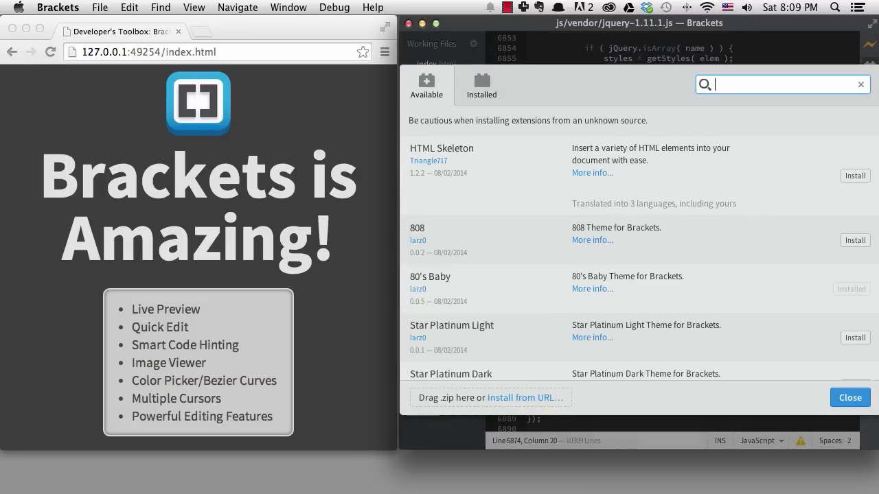
text(em)
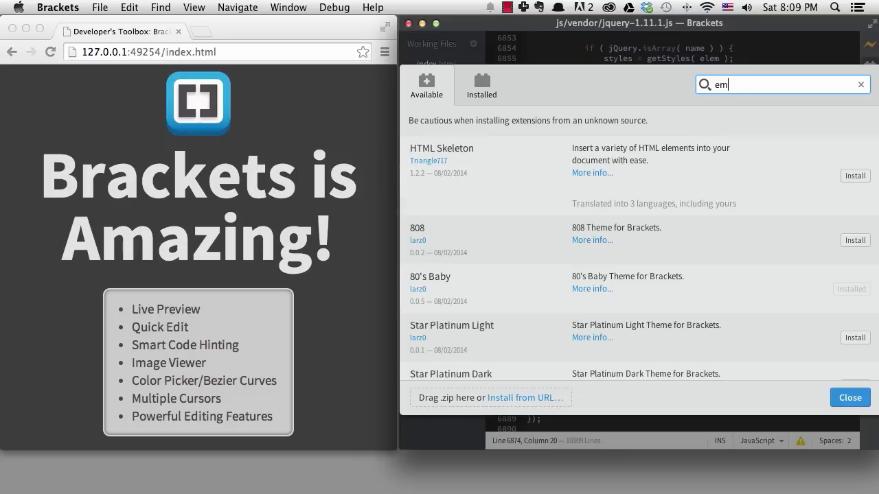
text(code folding)
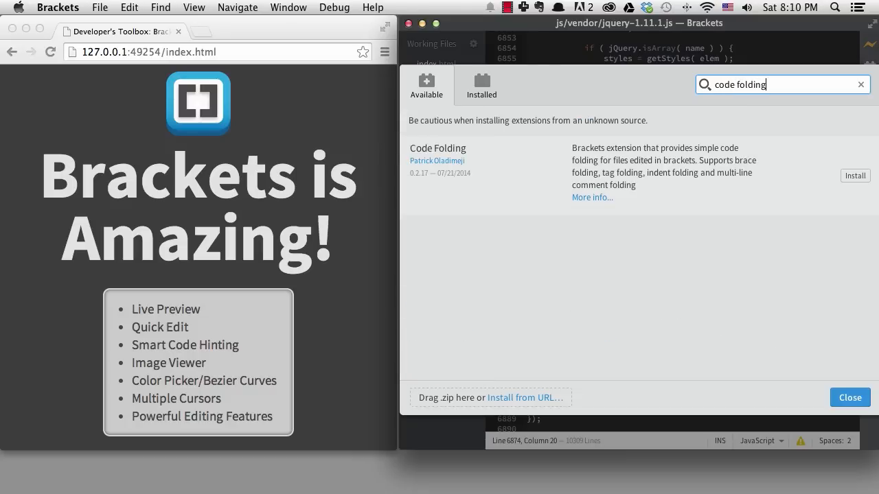
click(861, 85)
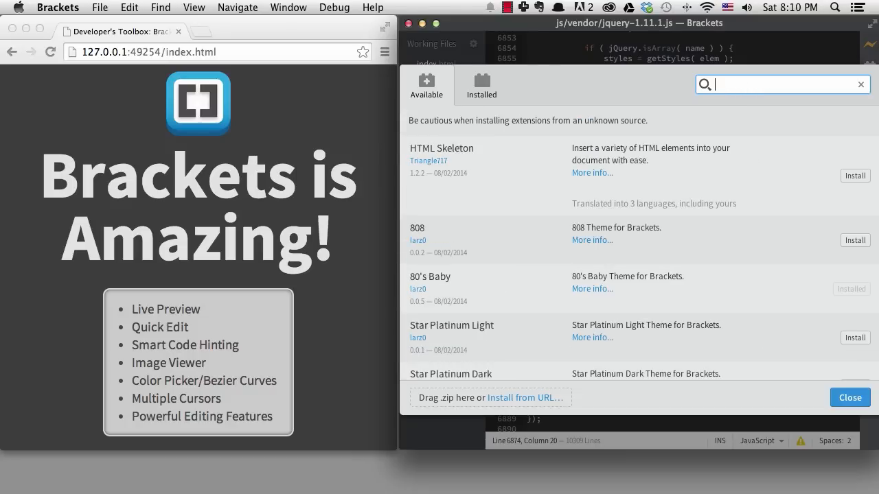
text(beautify)
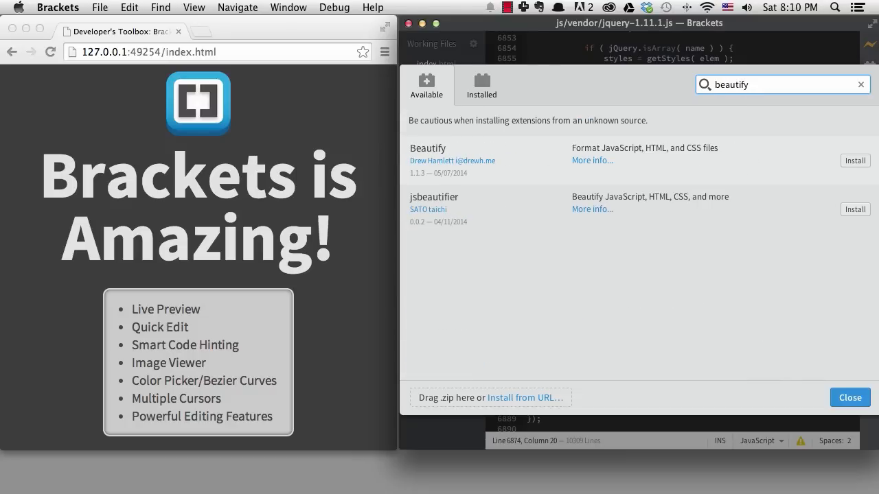
click(854, 159)
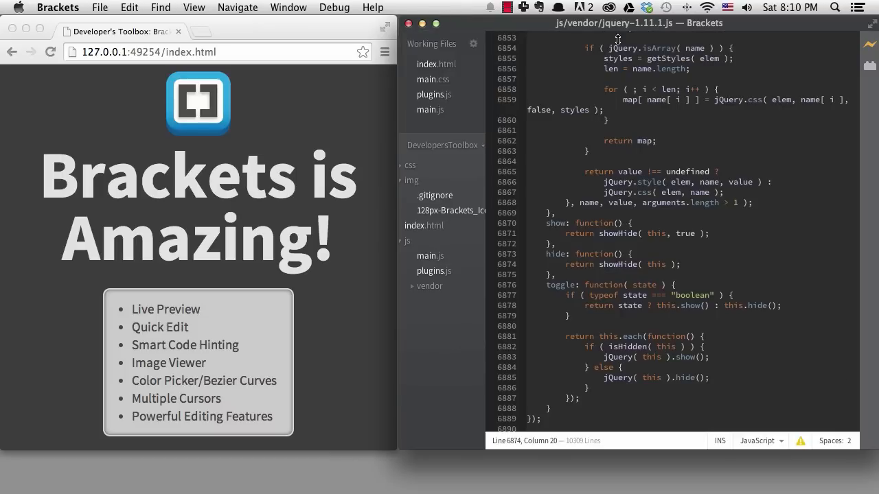
Show the new Beautify command in the Edit menu.
click(129, 7)
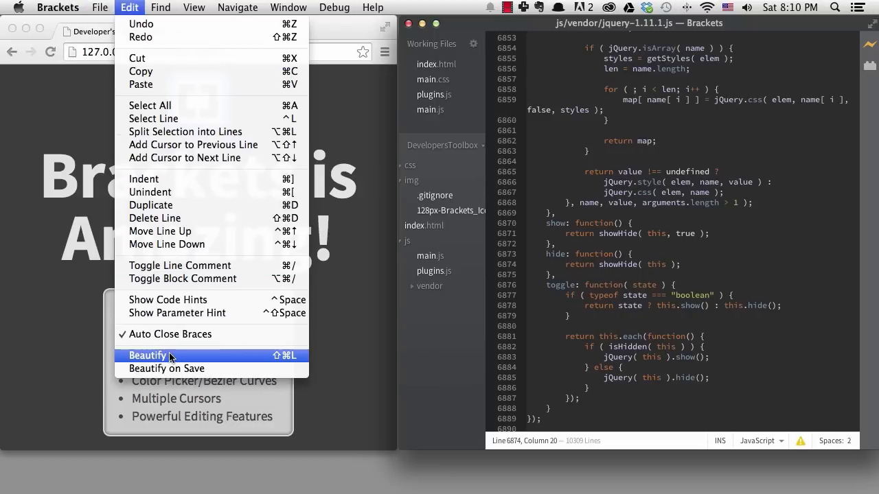